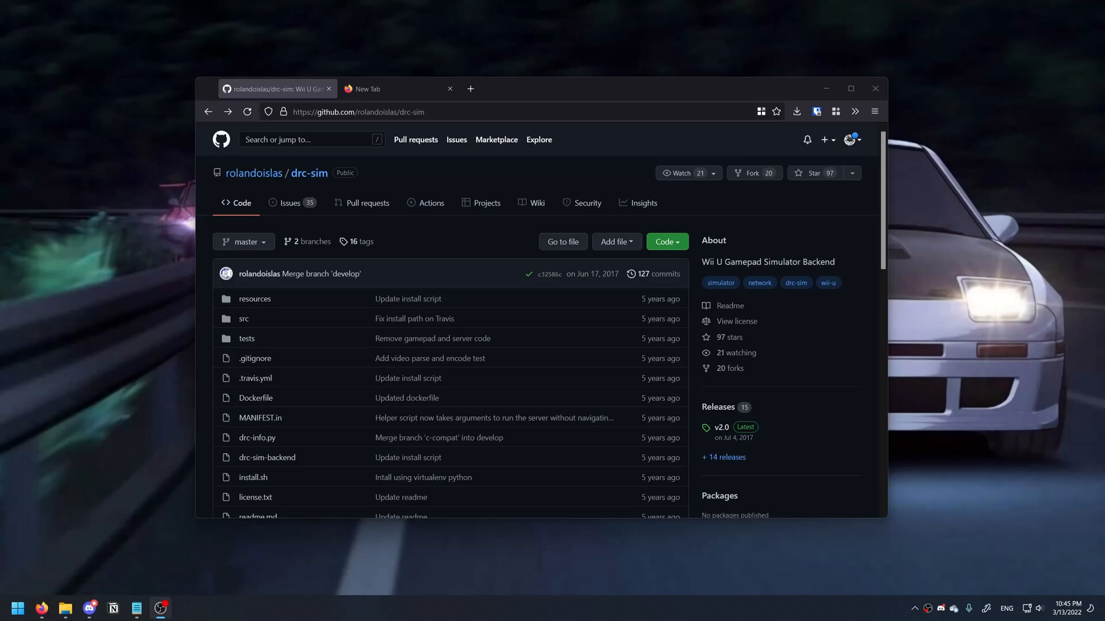
Step: Scroll the drc-sim wiki Home page and open its Wireless Interface page
scroll(down, 3)
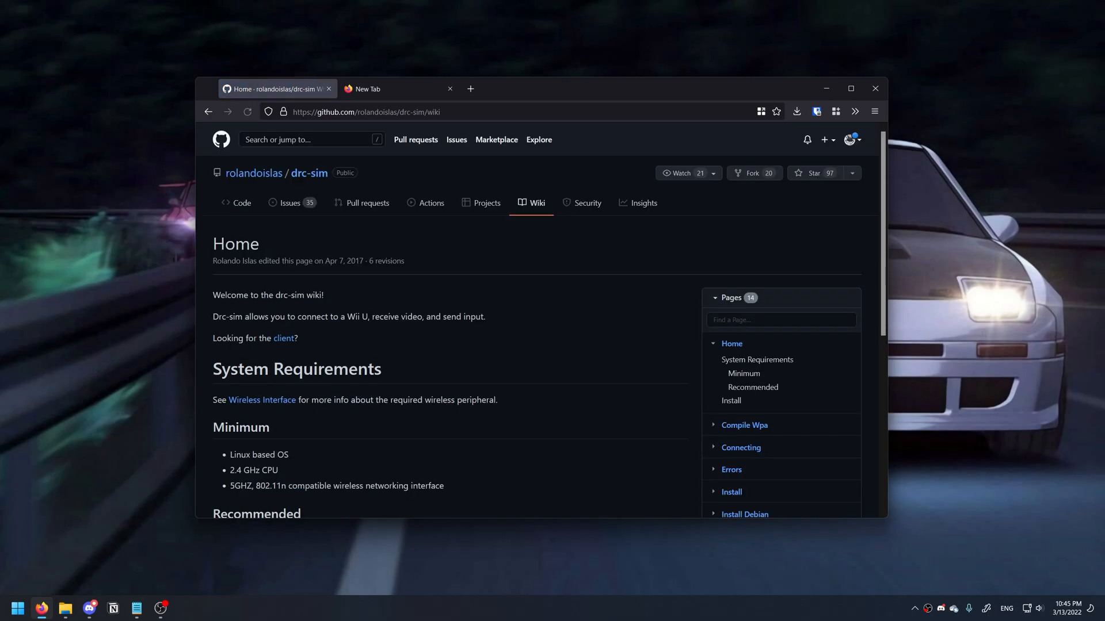
scroll(down, 3)
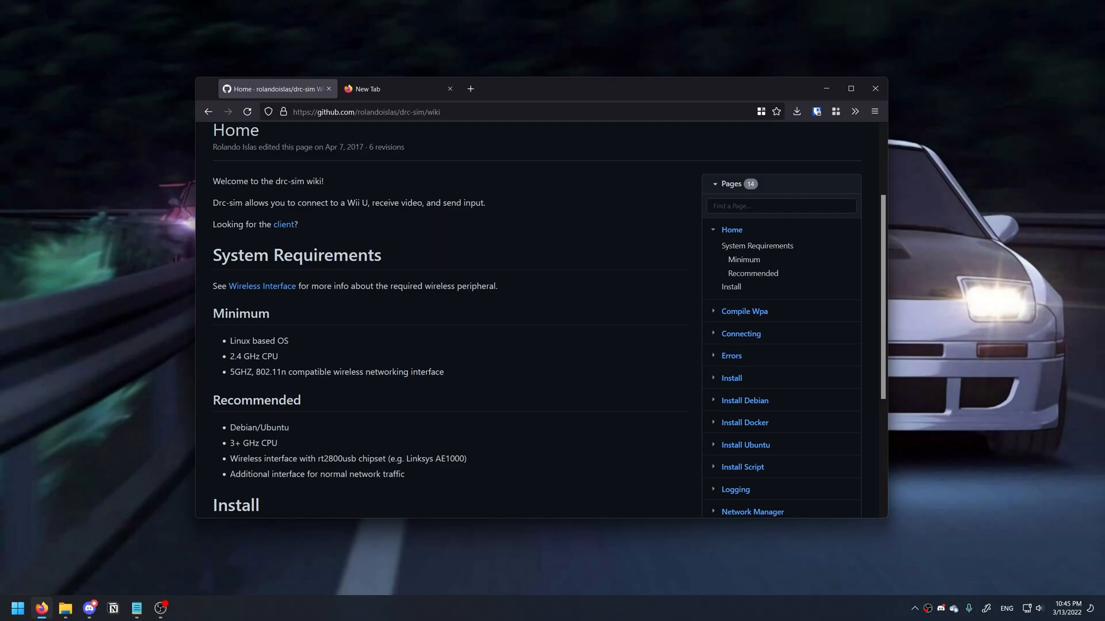
scroll(down, 3)
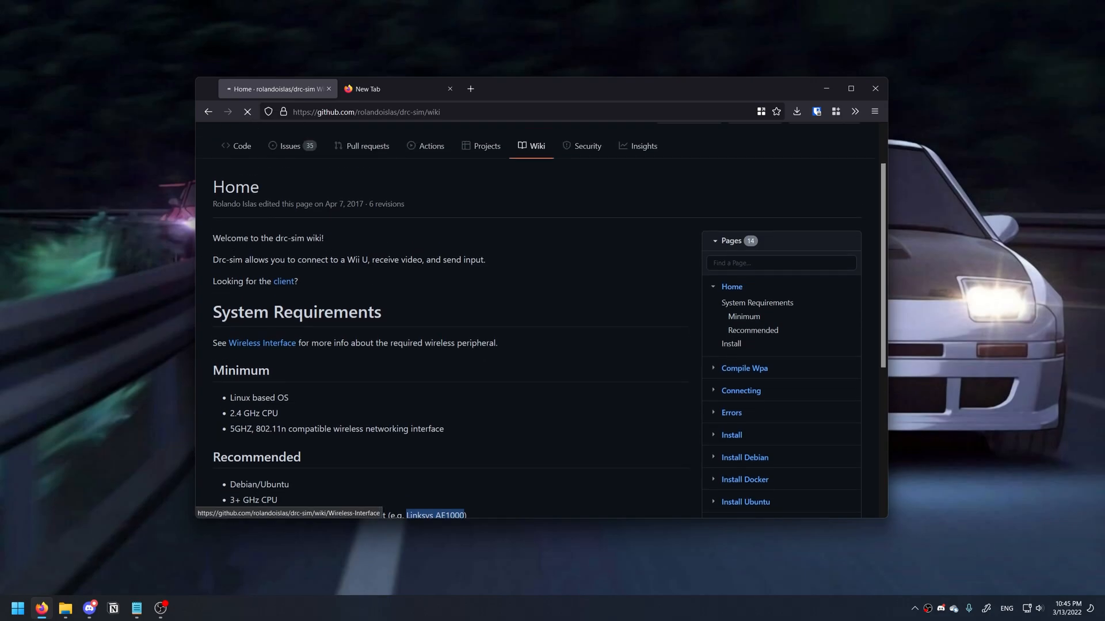
click(261, 342)
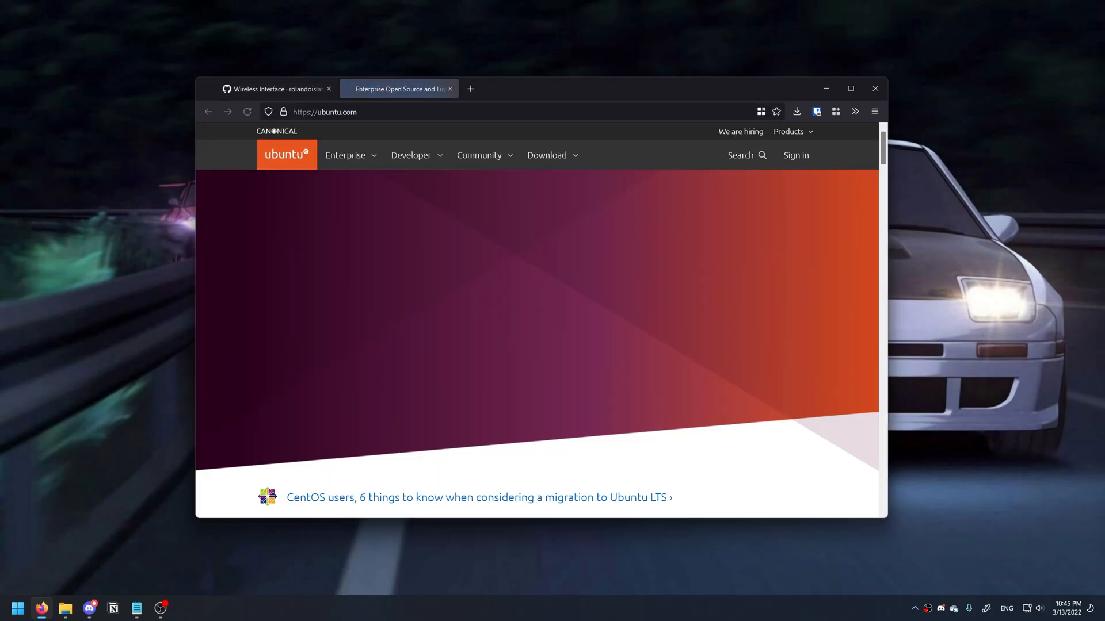
Step: Download the Ubuntu Desktop 20.04.4 ISO, then close the Ubuntu tab
click(547, 155)
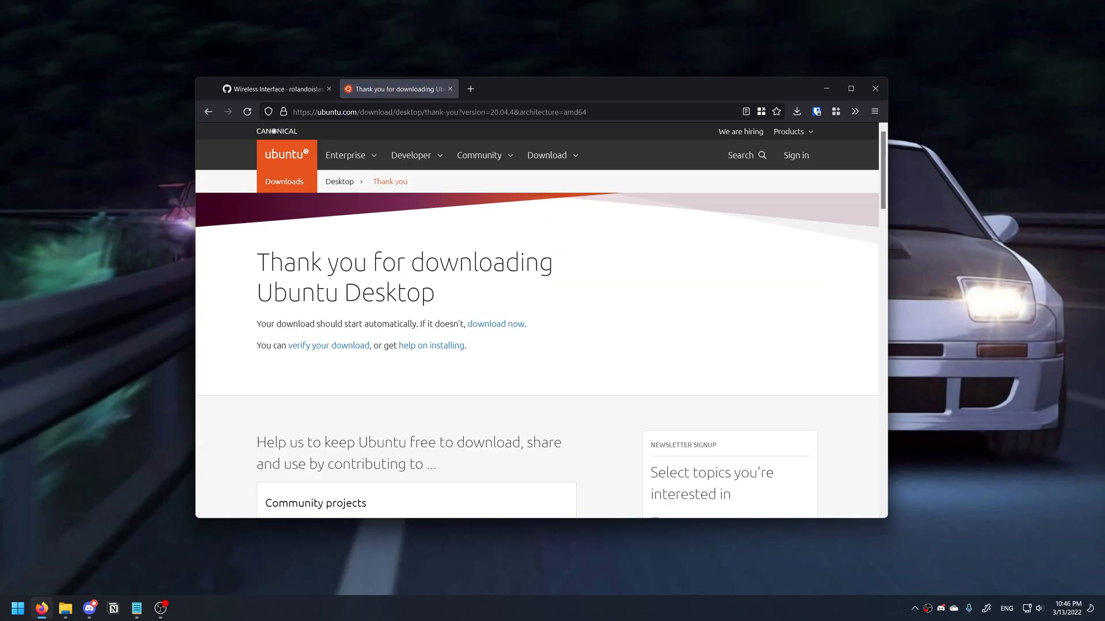
click(495, 324)
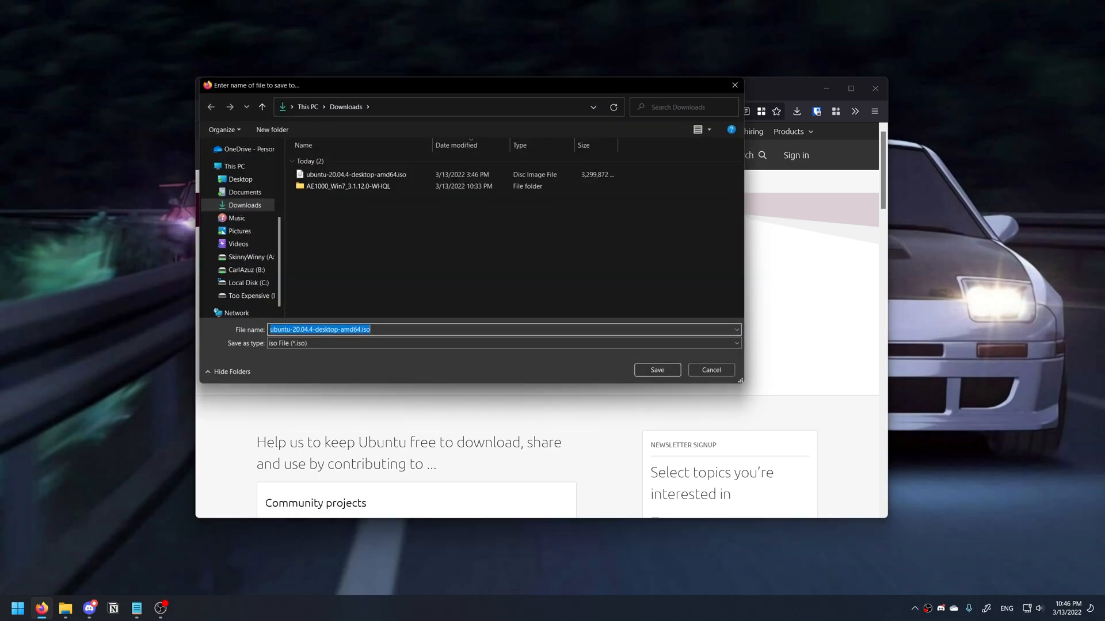
click(656, 370)
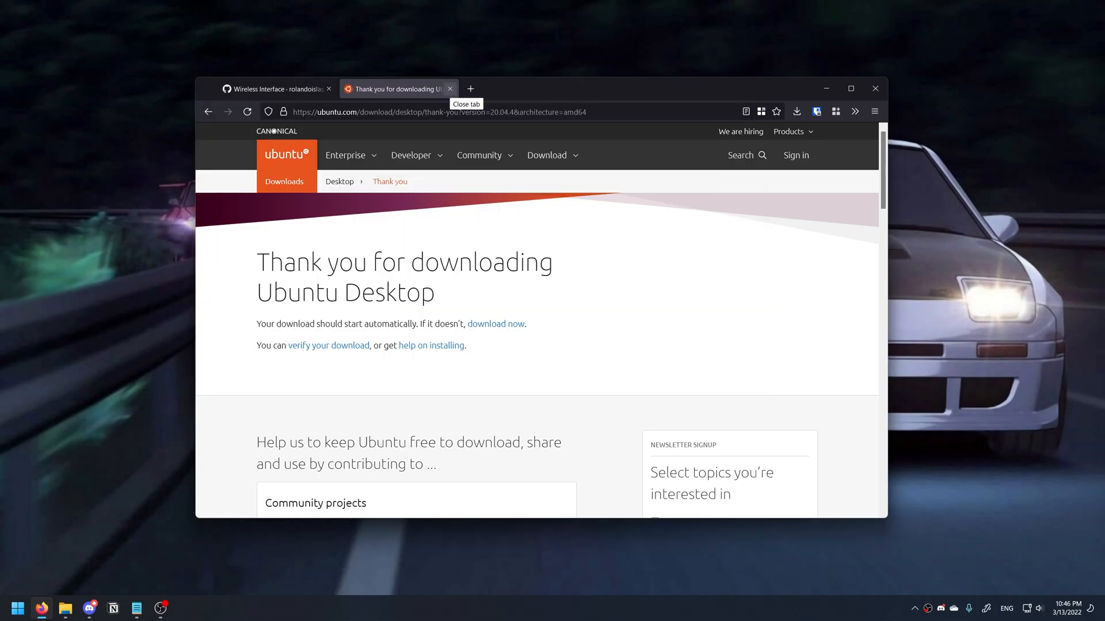
click(450, 88)
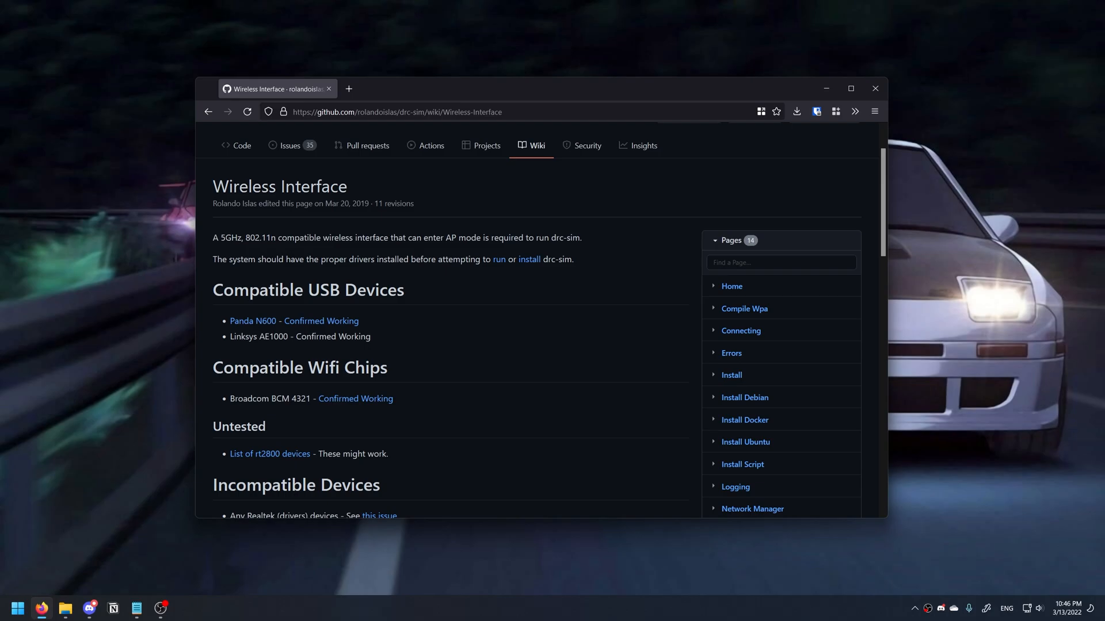
Step: Update the Linksys AE1000 driver from the Win7_64_v3.1.12.0 folder, then close Device Manager
right_click(17, 607)
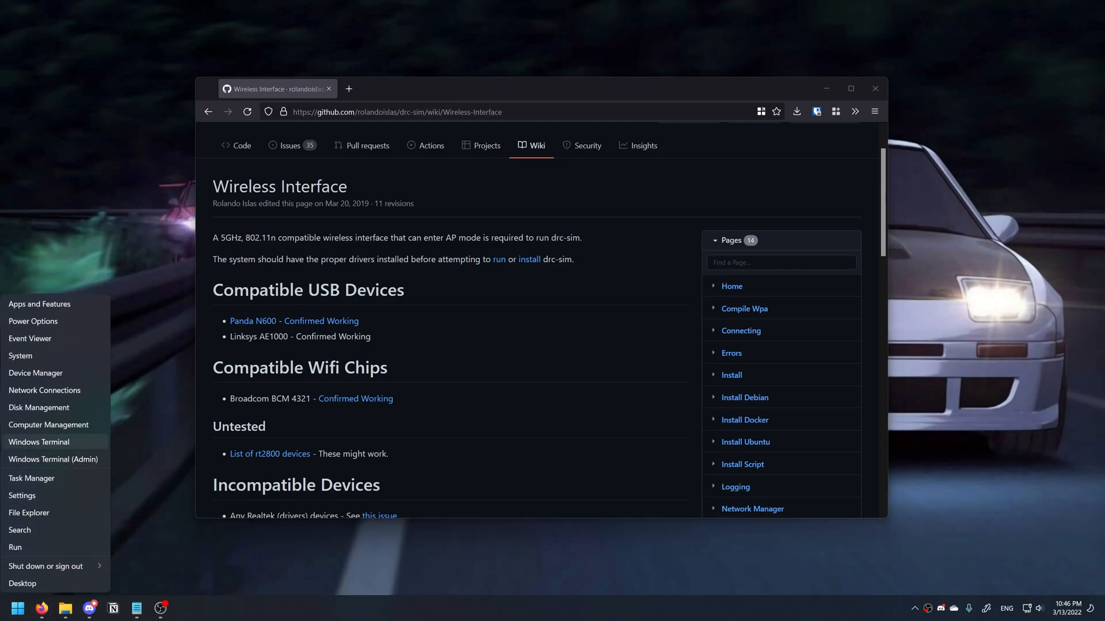
click(35, 373)
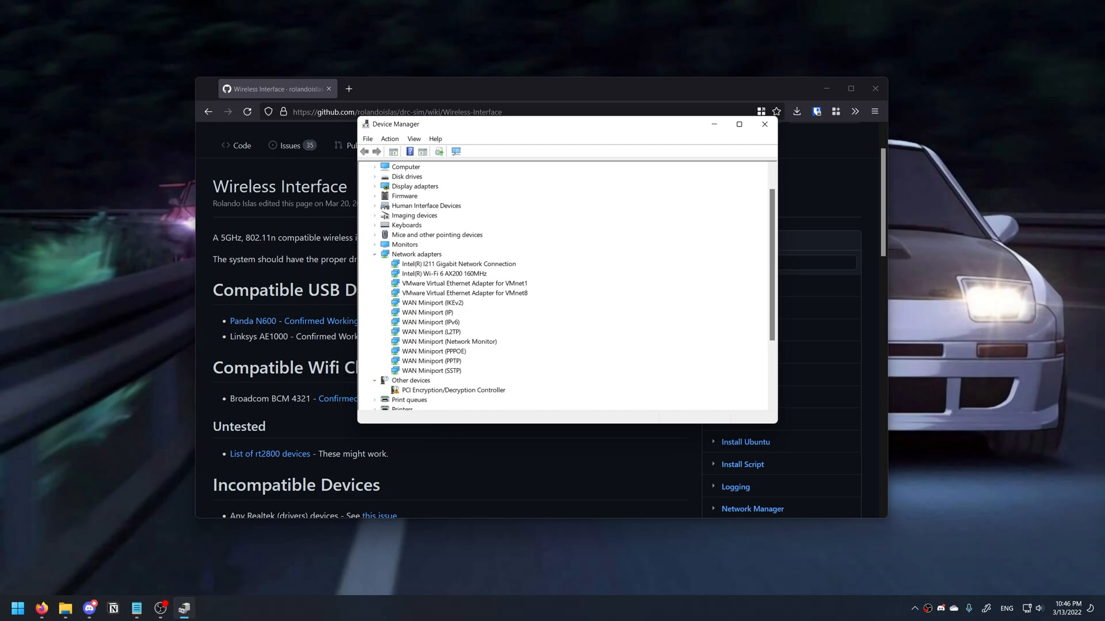
scroll(down, 3)
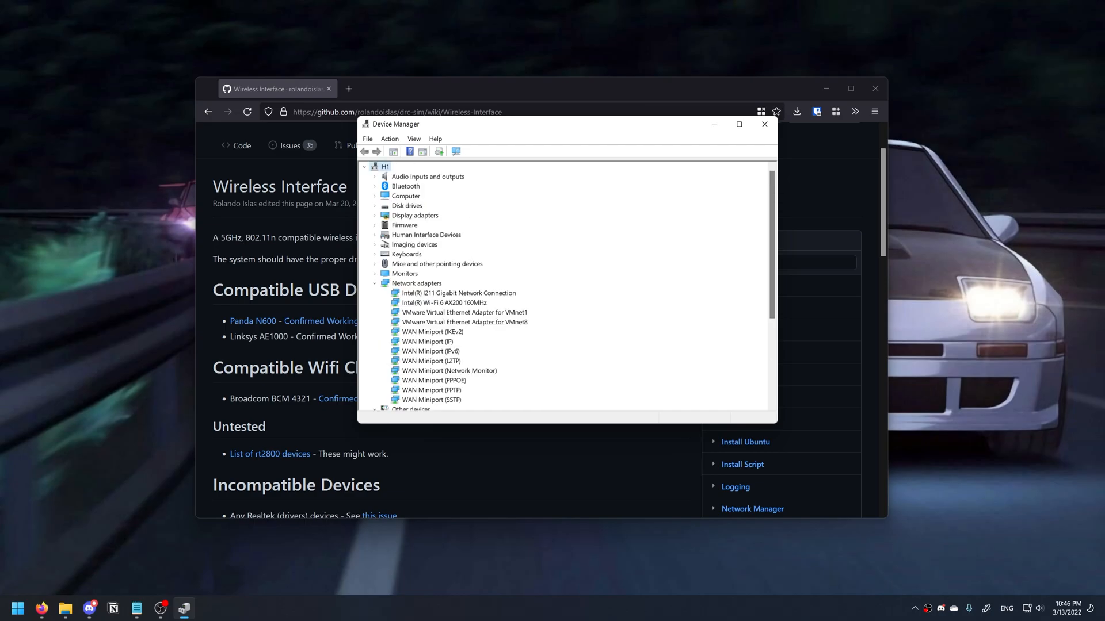
right_click(420, 302)
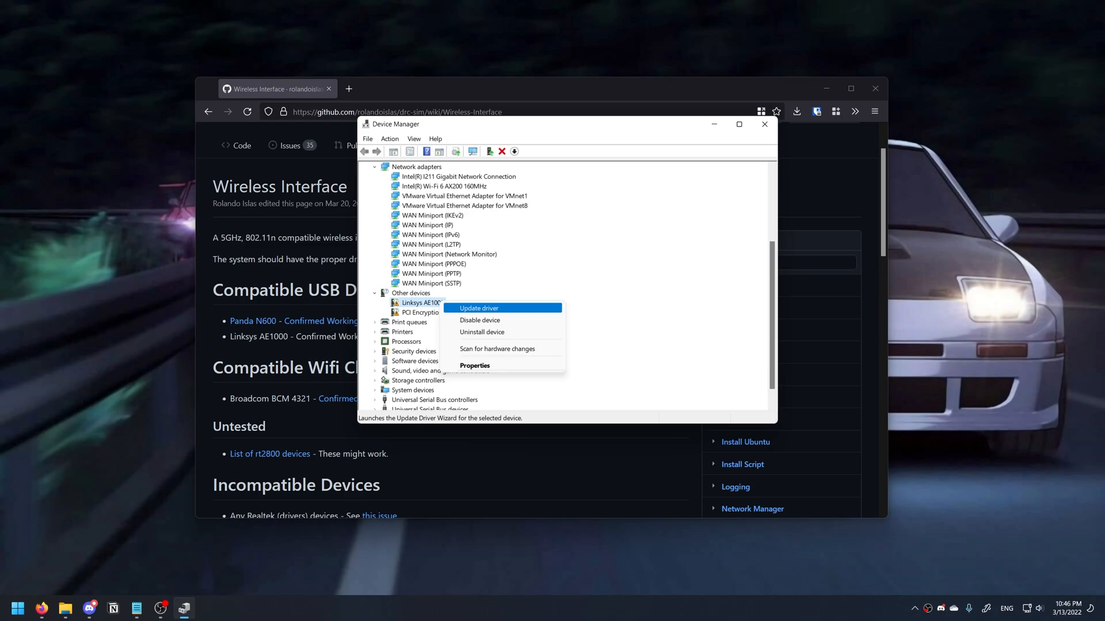
click(479, 308)
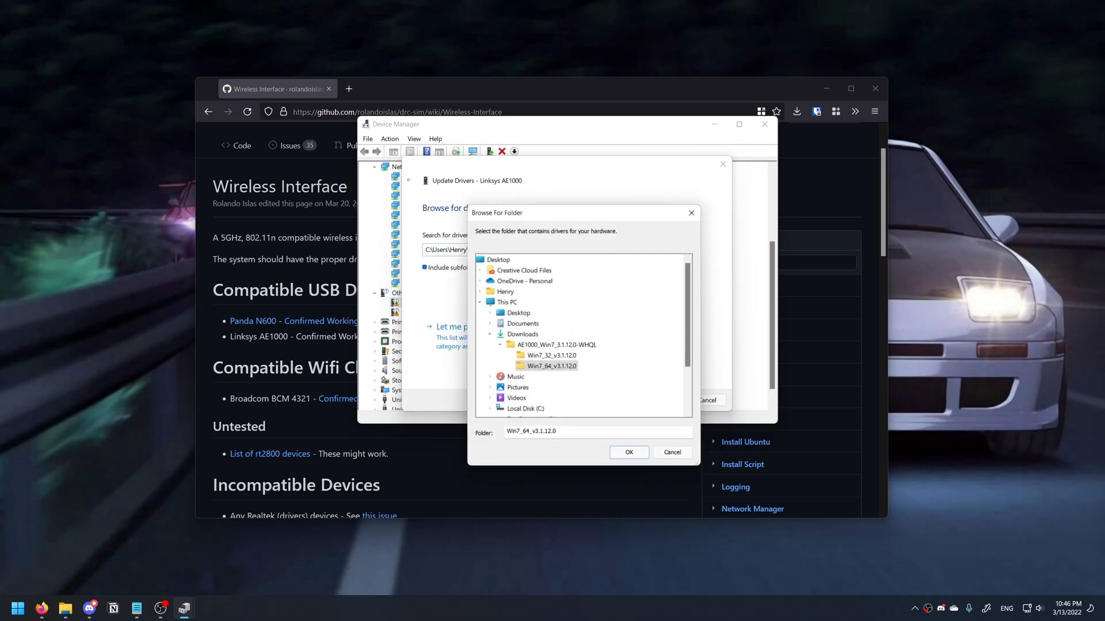
click(628, 452)
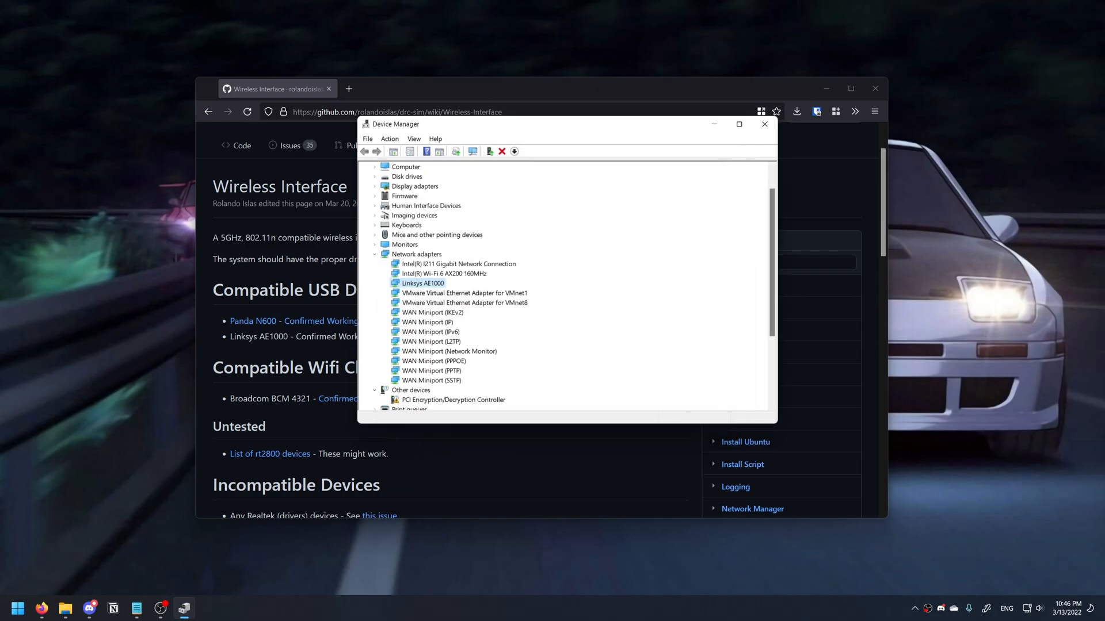
click(17, 608)
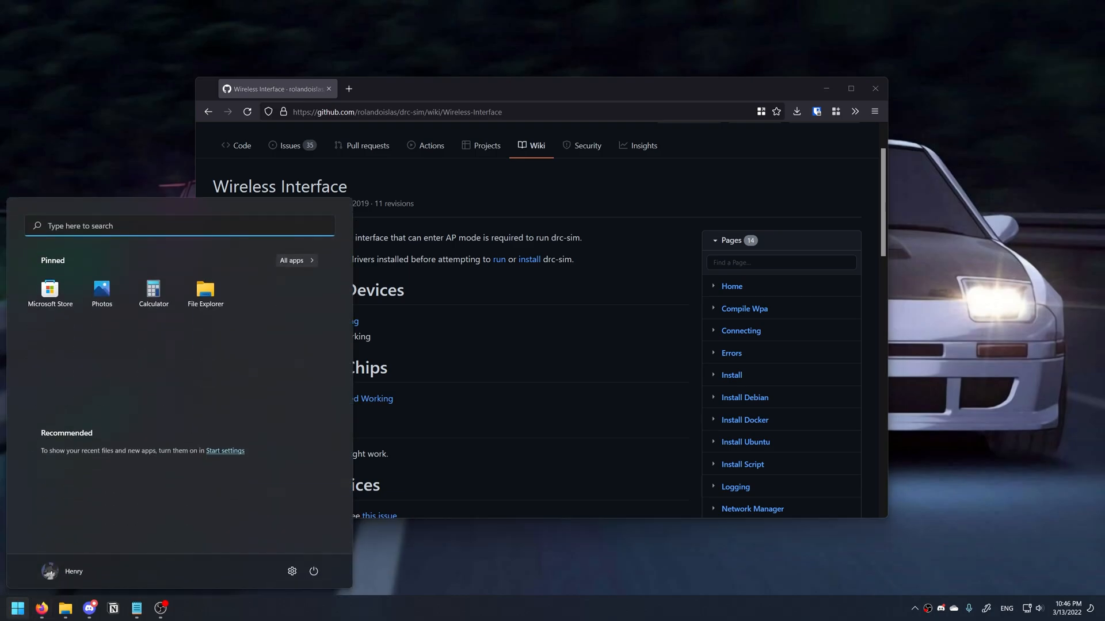
Step: Enter the Linux account user name 'kazucro' and password in the wizard
click(17, 607)
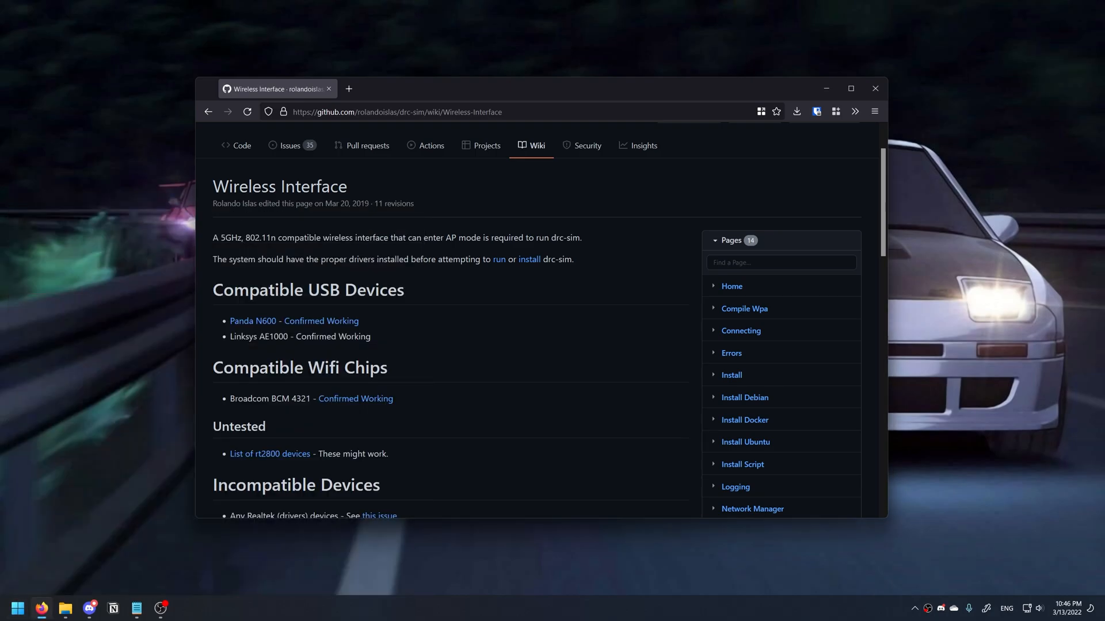
click(185, 607)
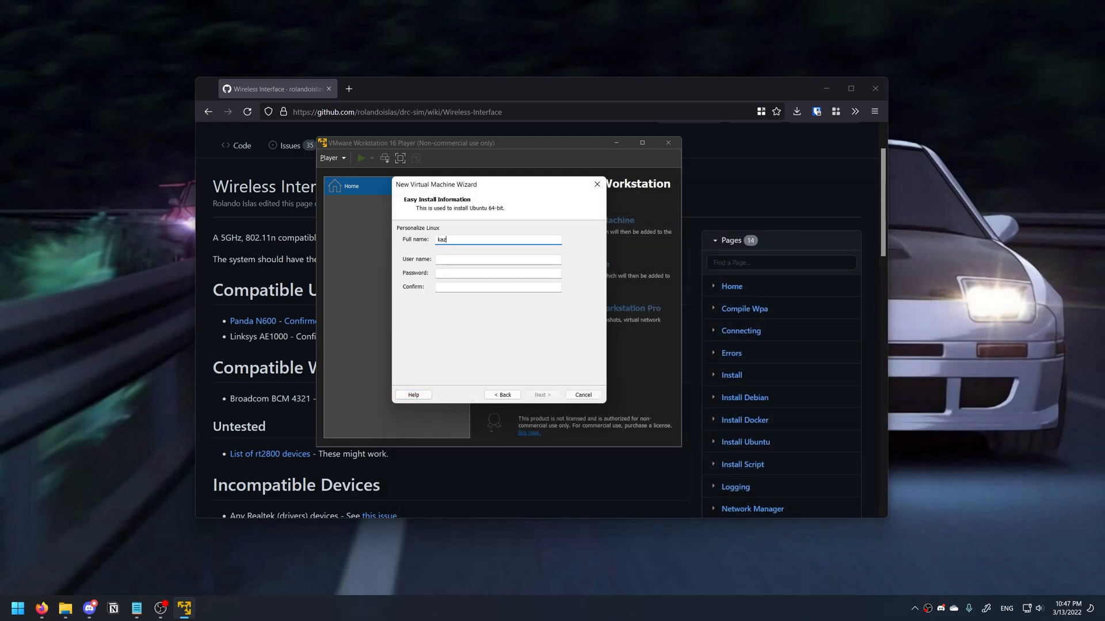
text(kazucro)
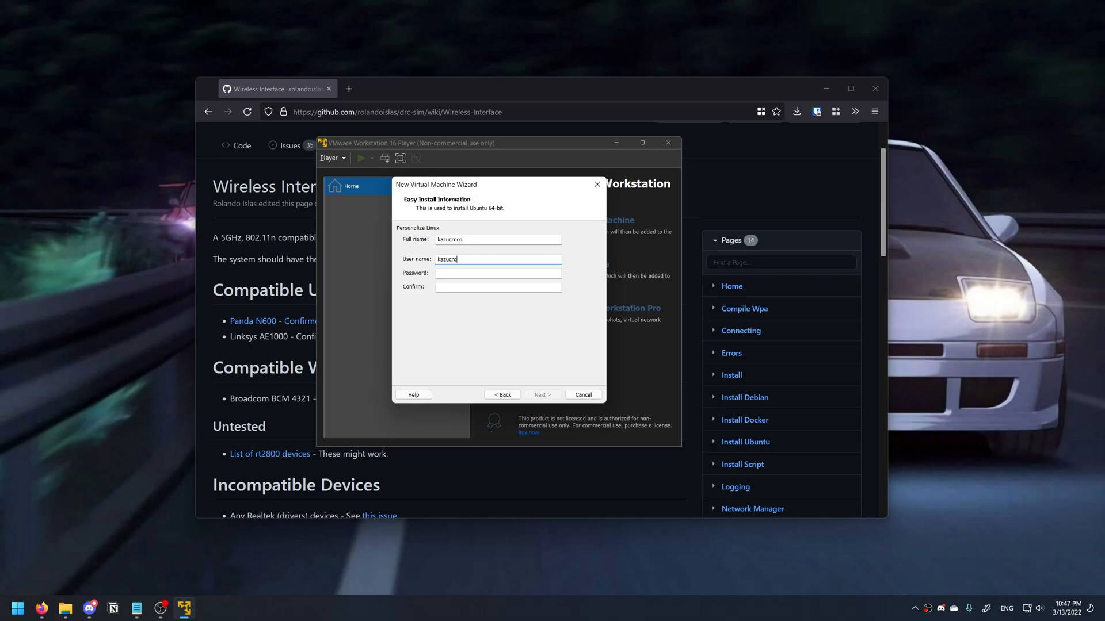
text(•••)
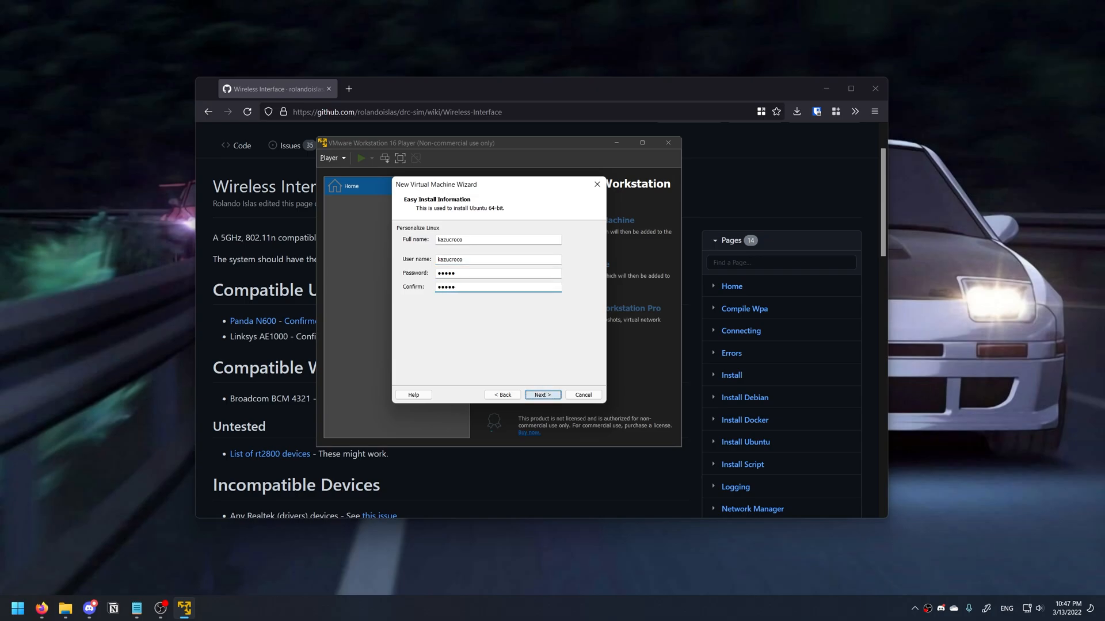
click(543, 395)
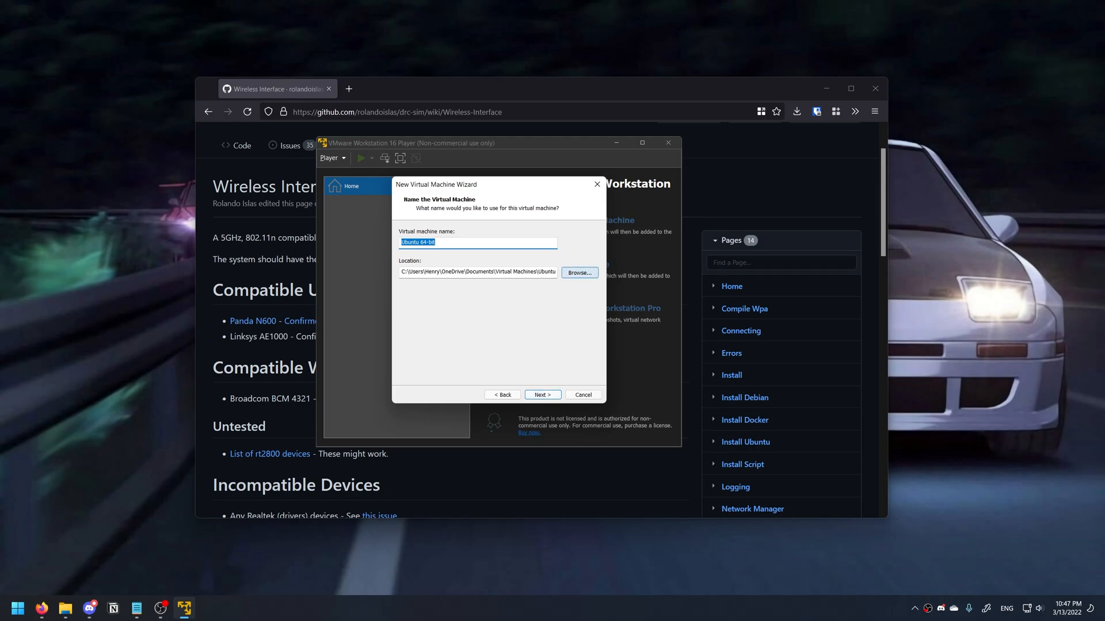
Step: Set the VM location to a new D:\Virtual Machines\drc-sim folder
click(578, 273)
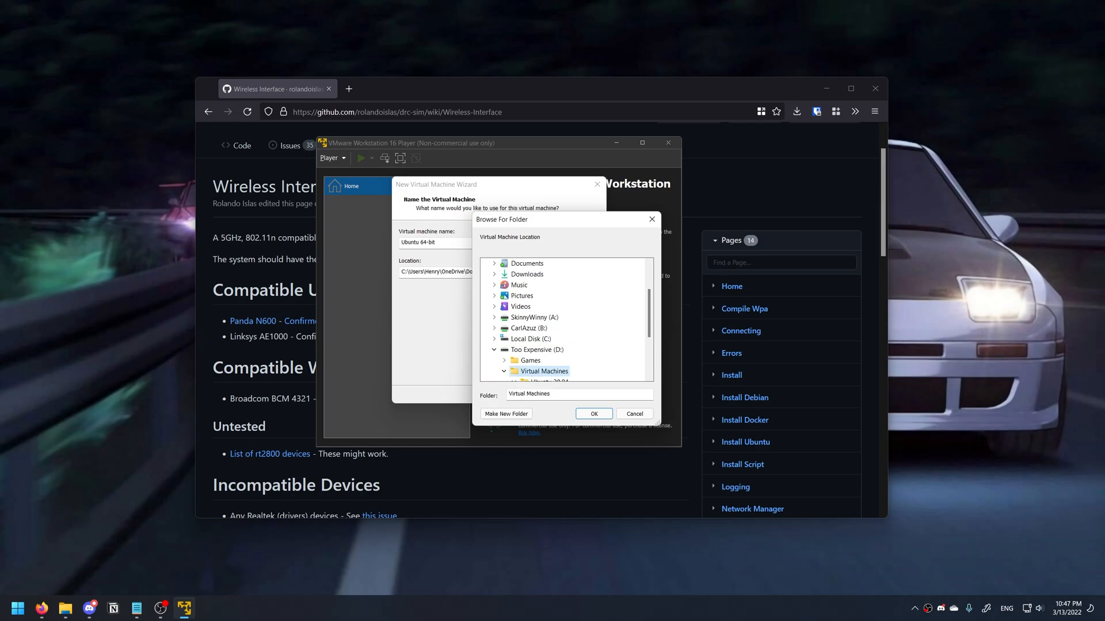
click(506, 413)
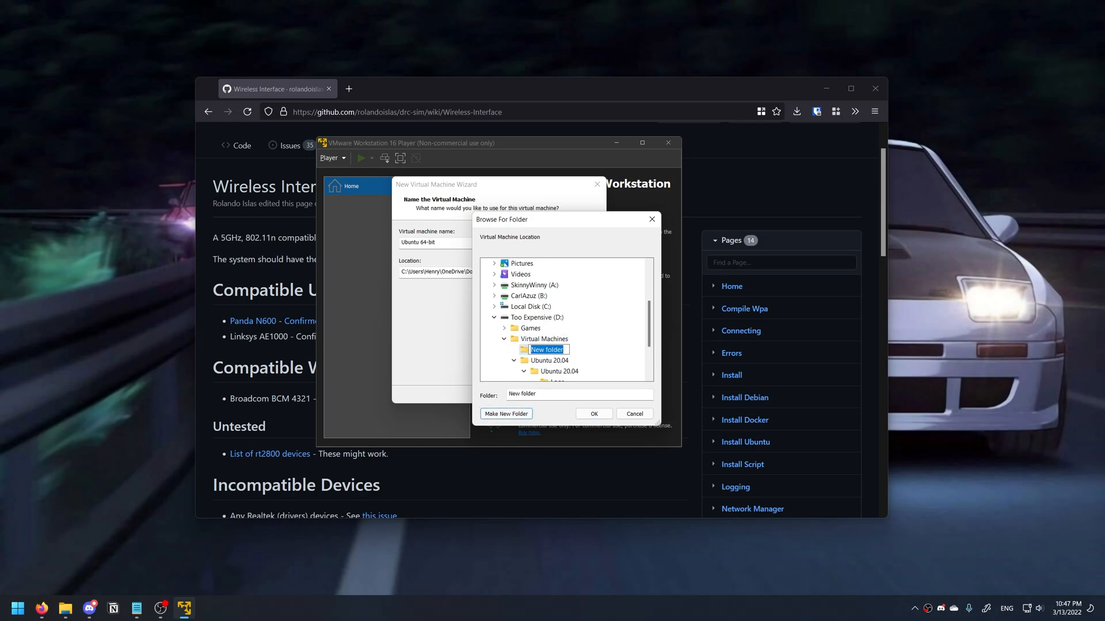
text(drc-sim)
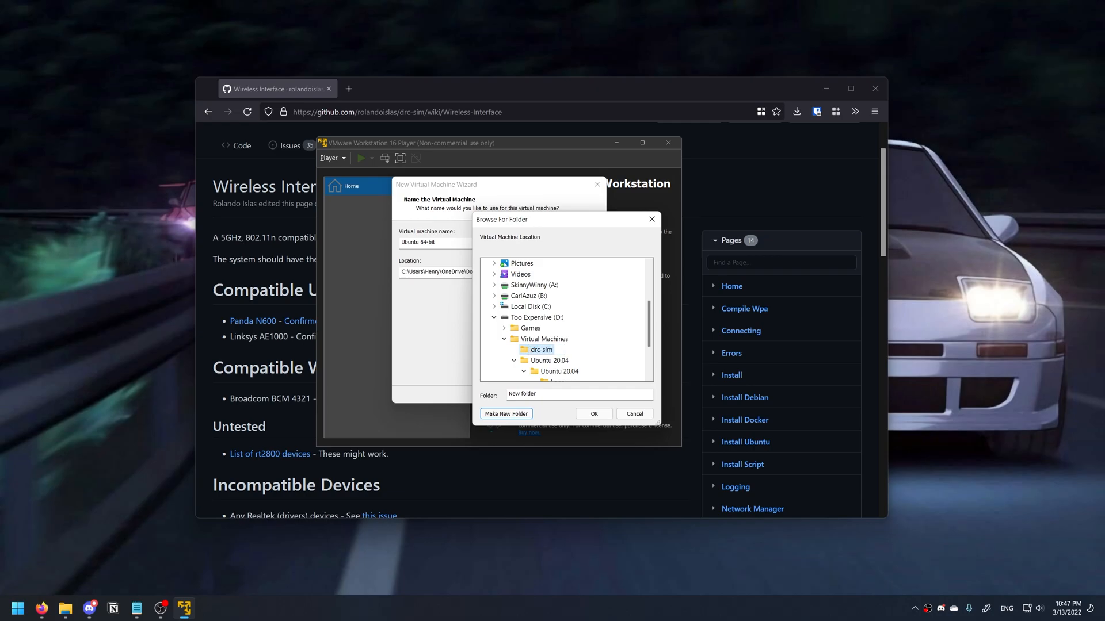
click(592, 414)
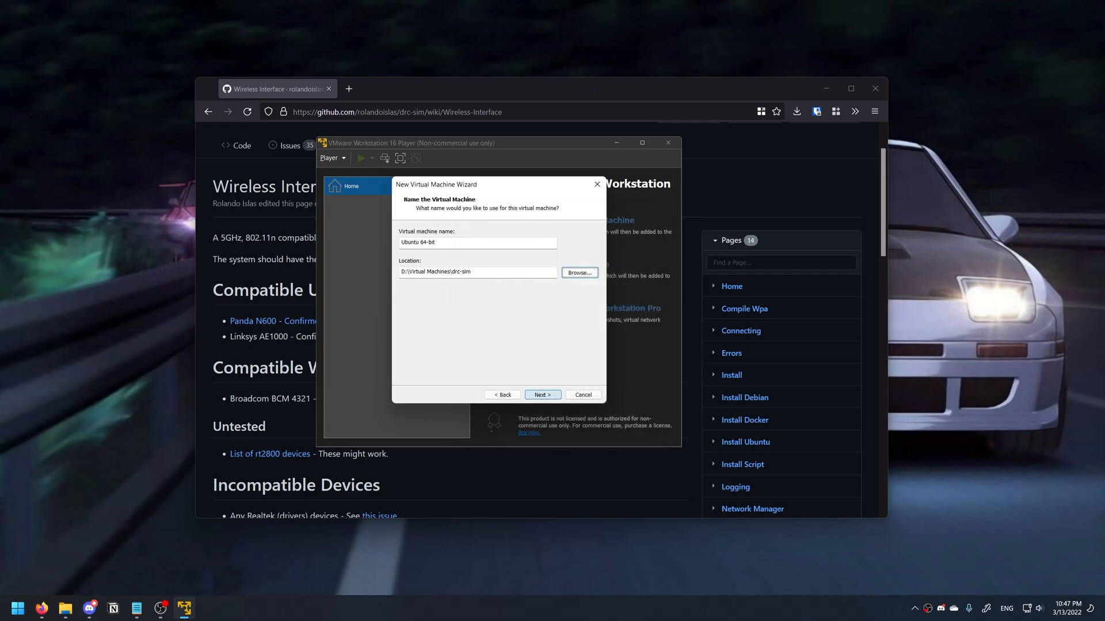
Step: Set a 10 GB maximum disk, assign 4 processor cores, and finish creating the VM
click(542, 395)
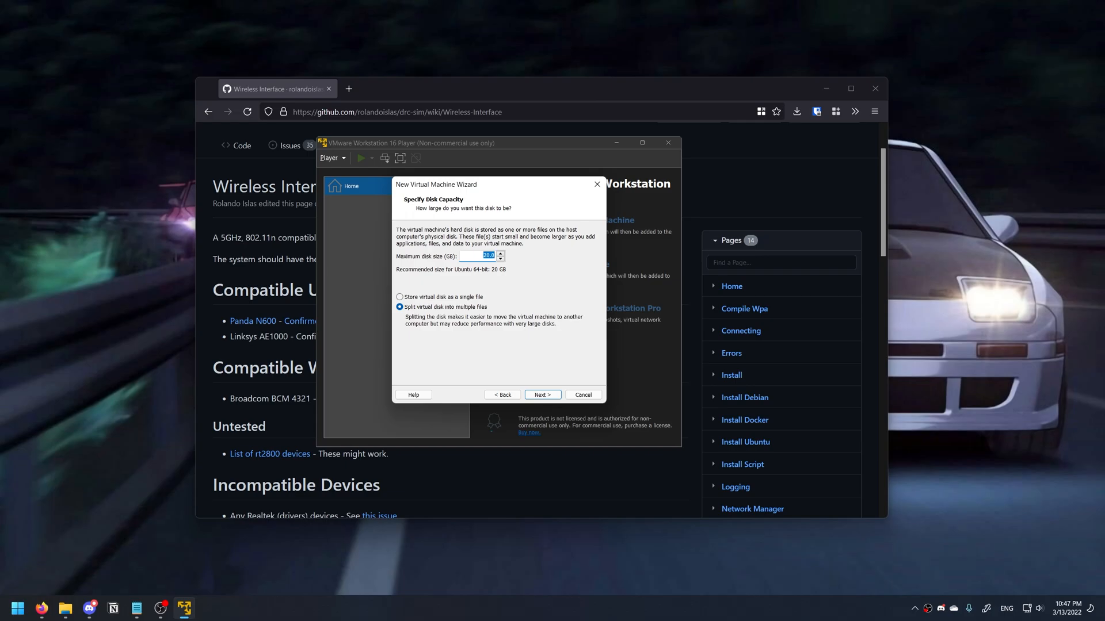
text(10)
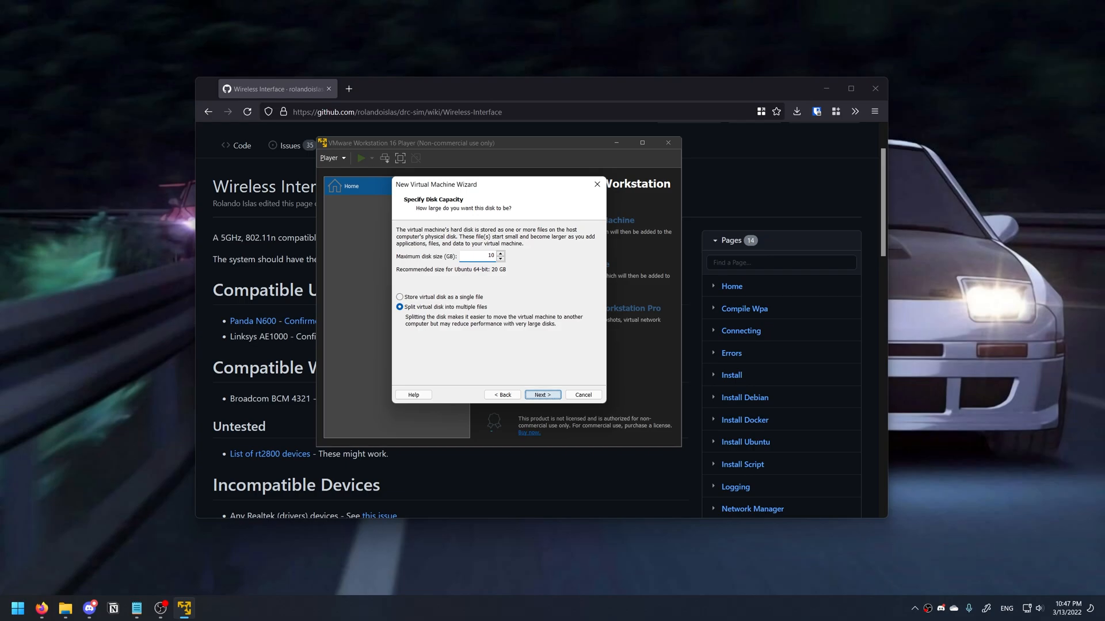
click(542, 395)
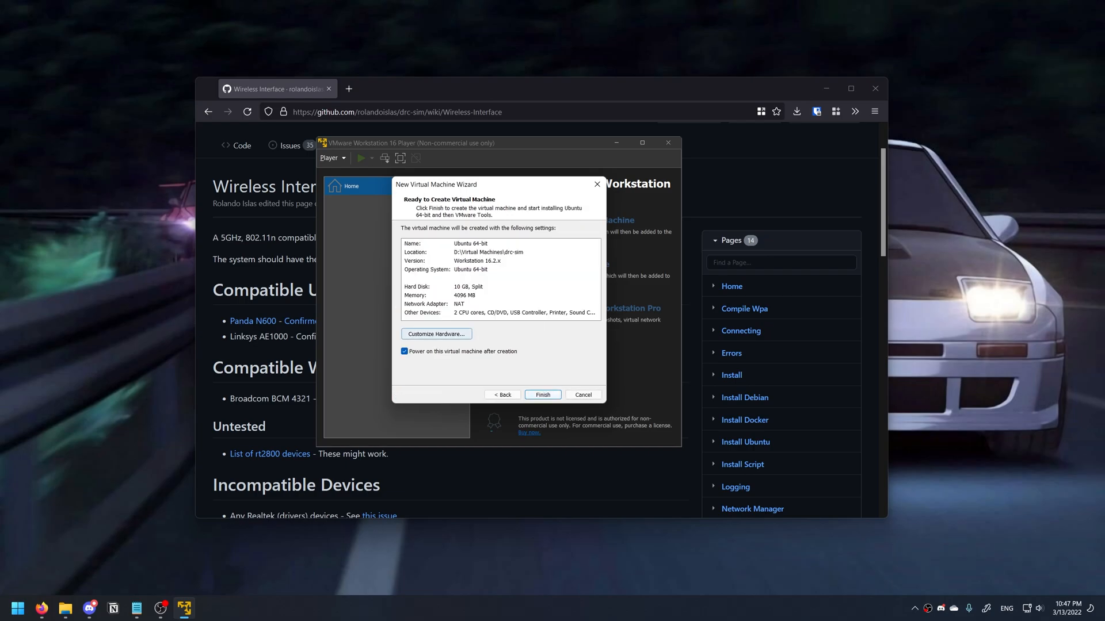
click(436, 334)
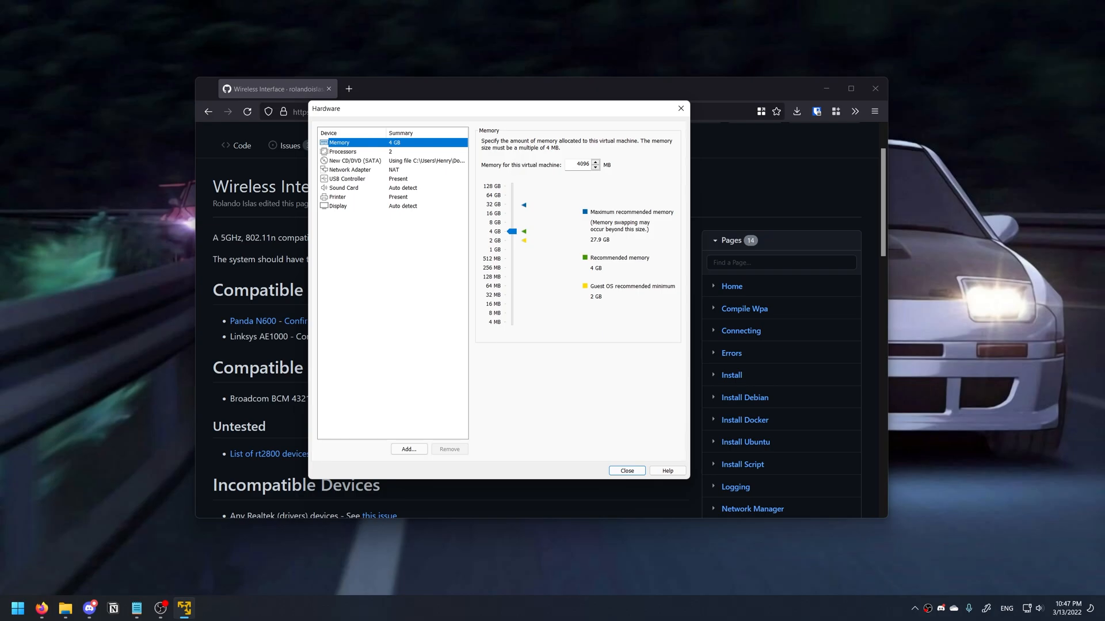
click(343, 151)
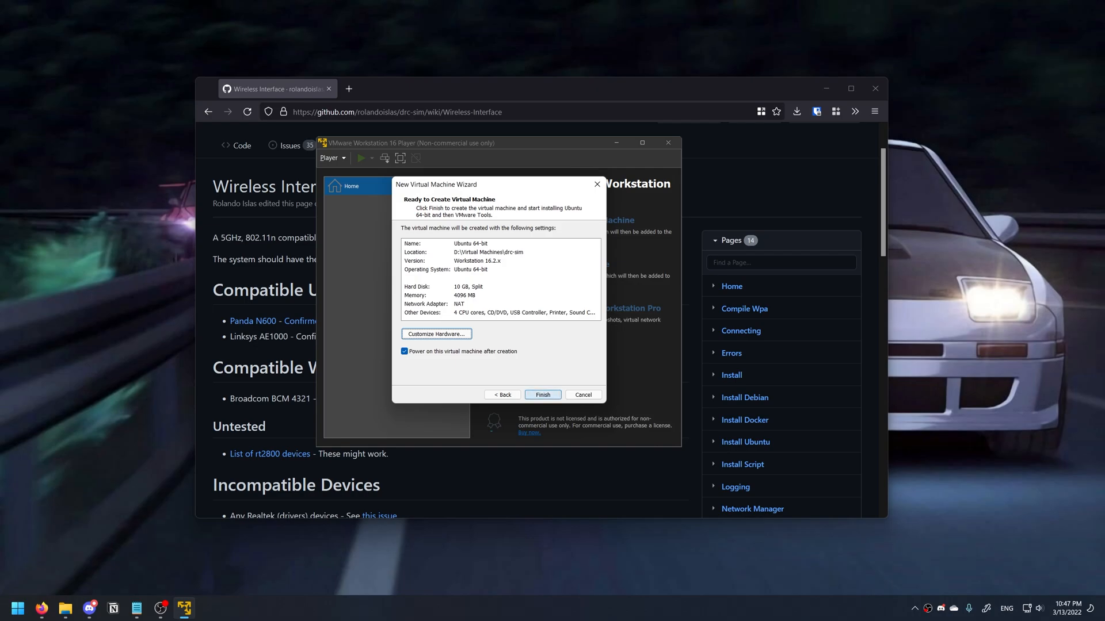
click(542, 394)
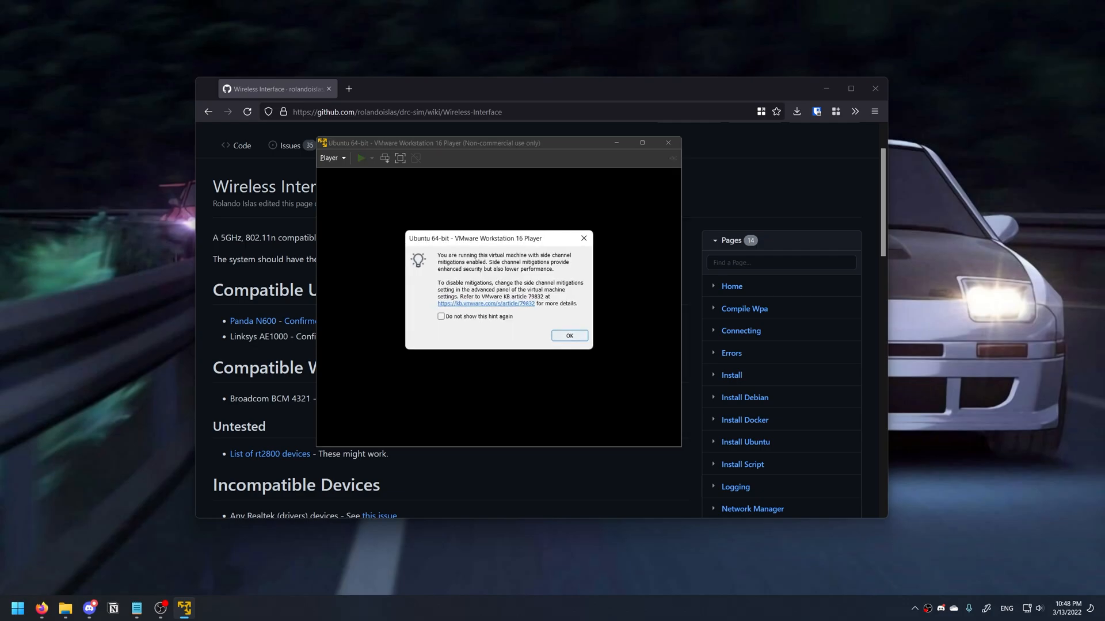
Step: Dismiss the side-channel mitigations hint with OK
click(568, 335)
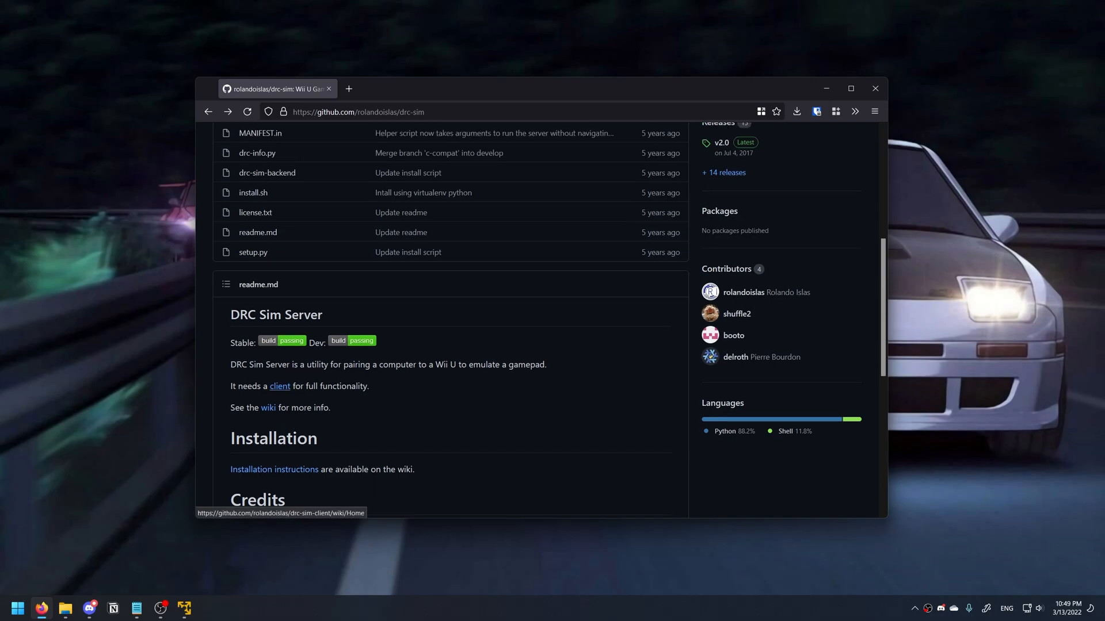
Step: View the drc-sim-client 2.0 release and confirm drc-sim-client-2.0.jar is in Downloads
click(268, 408)
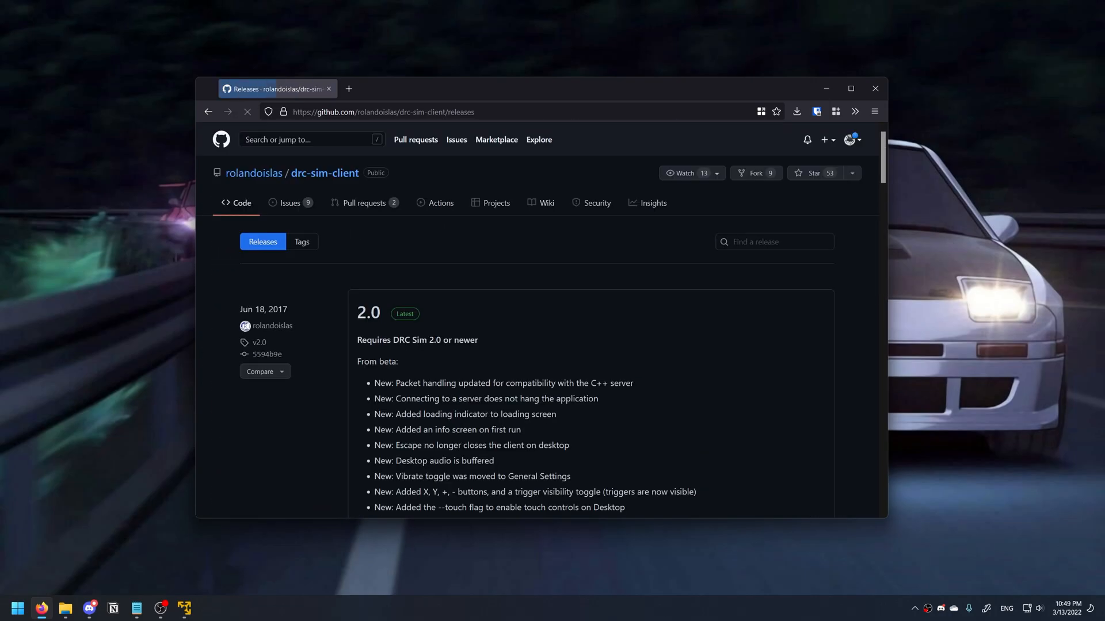
scroll(down, 3)
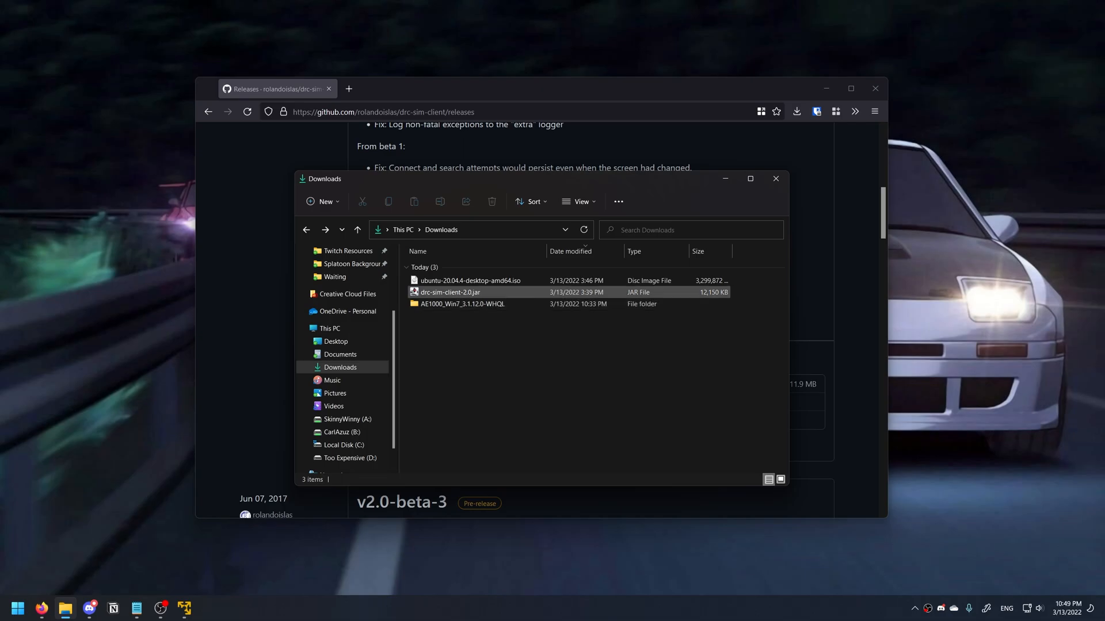
mouse_move(450, 292)
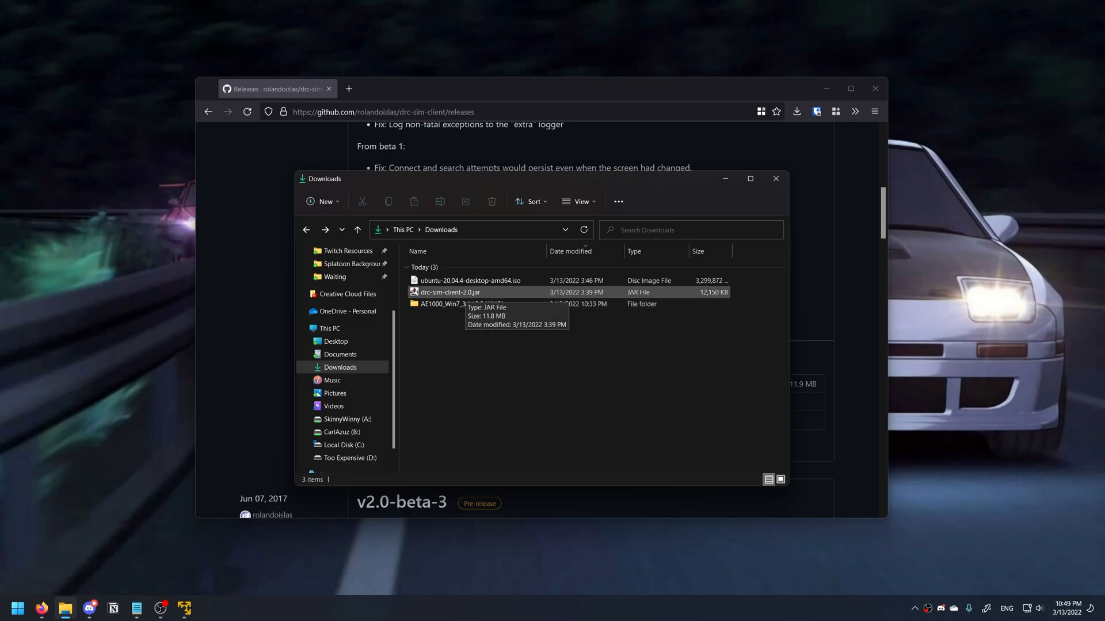
click(450, 292)
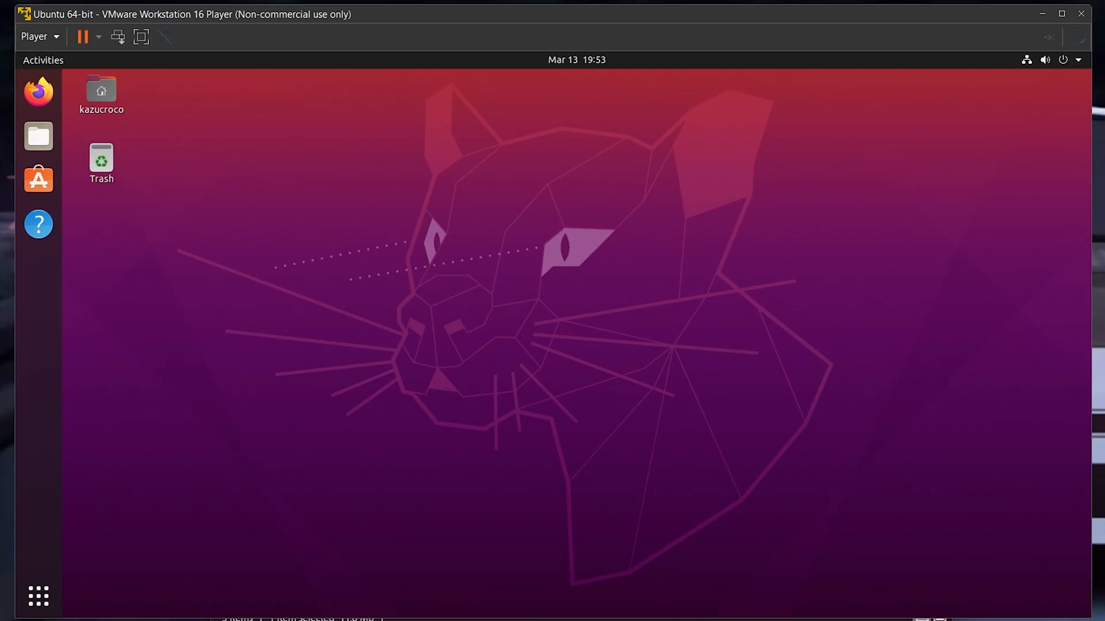
Step: Launch Terminal from the Ubuntu dock
click(38, 596)
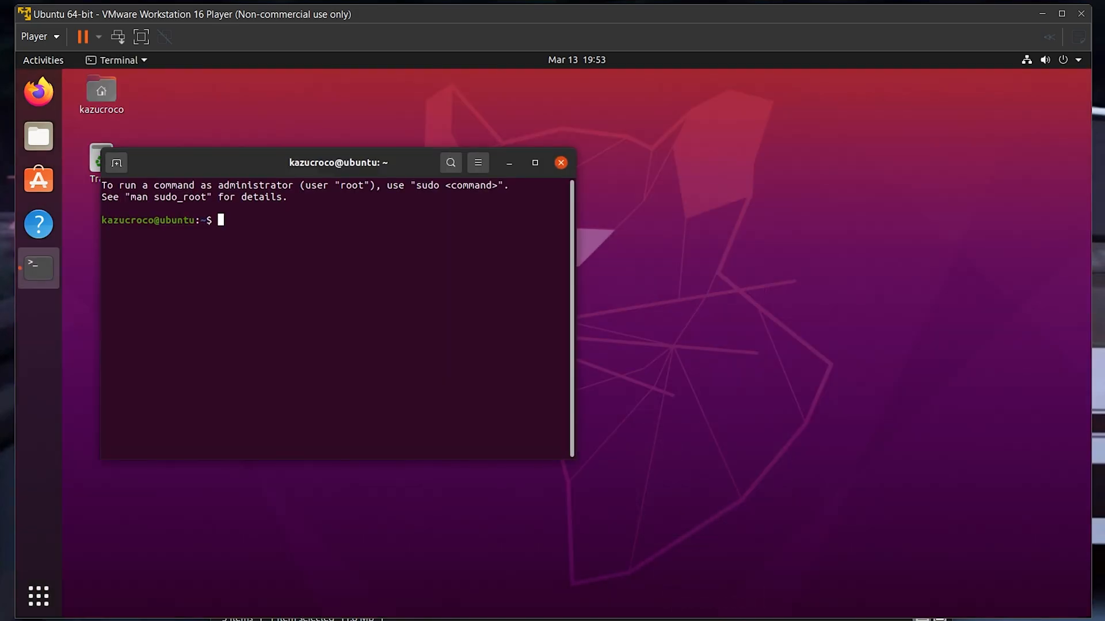
Step: Run 'sudo apt update && sudo apt upgrade' in the terminal, confirming with y
drag(338, 162, 602, 194)
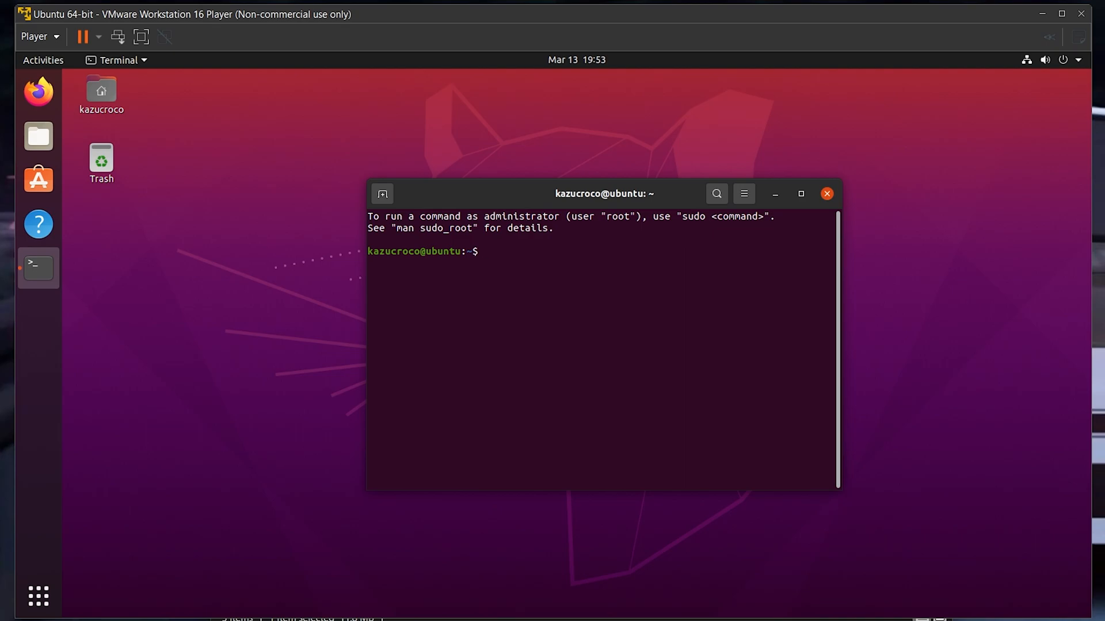
text(sudo apt u)
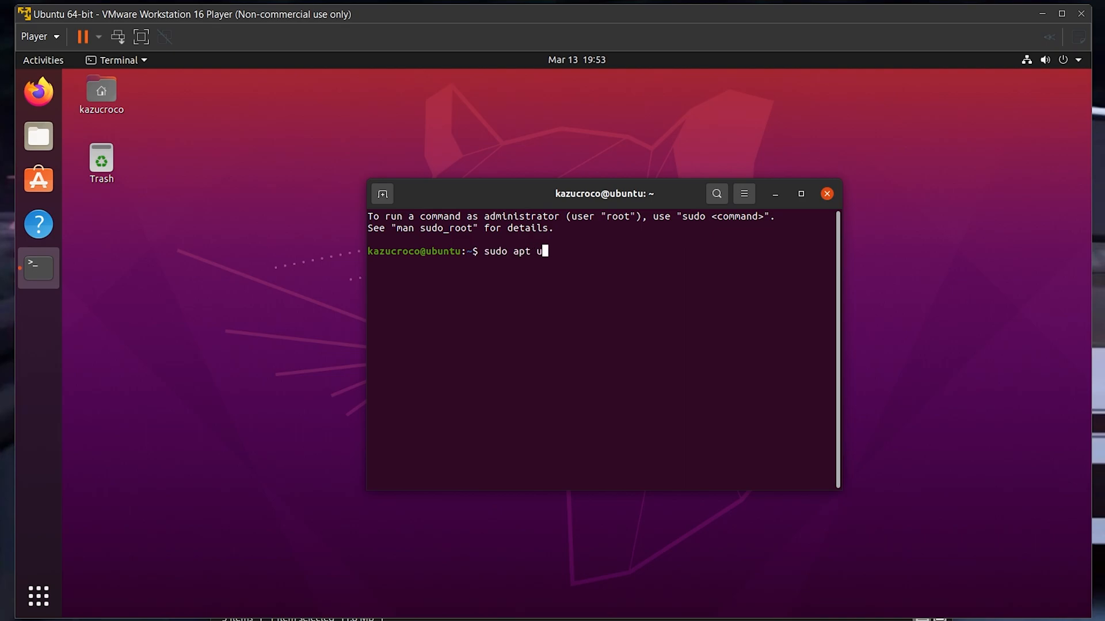
text(pdate &&)
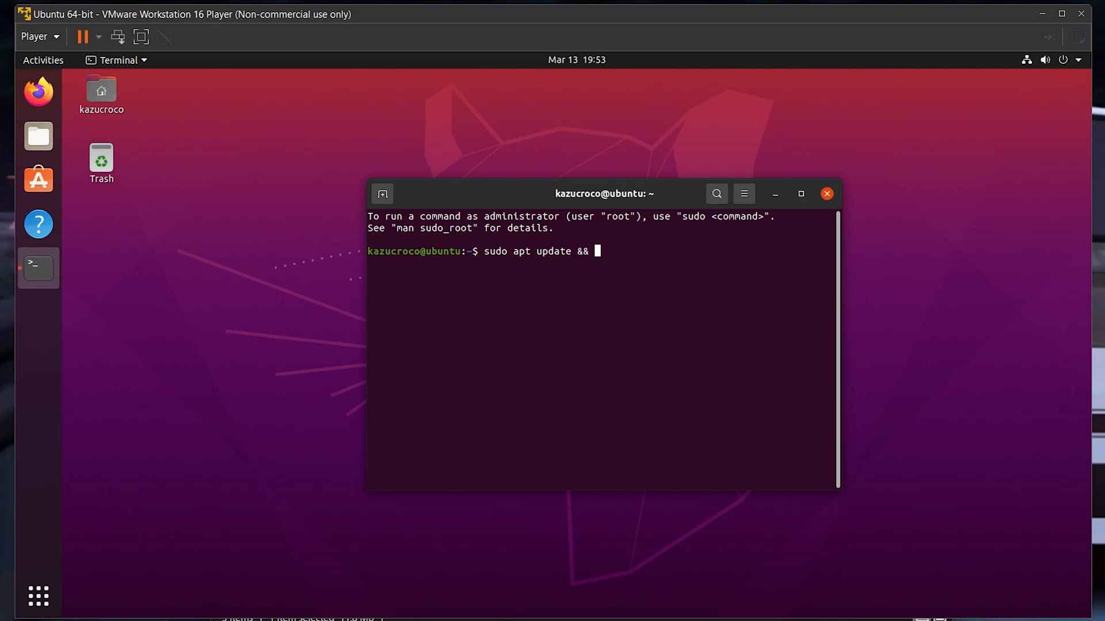
text(sudo apt upgra)
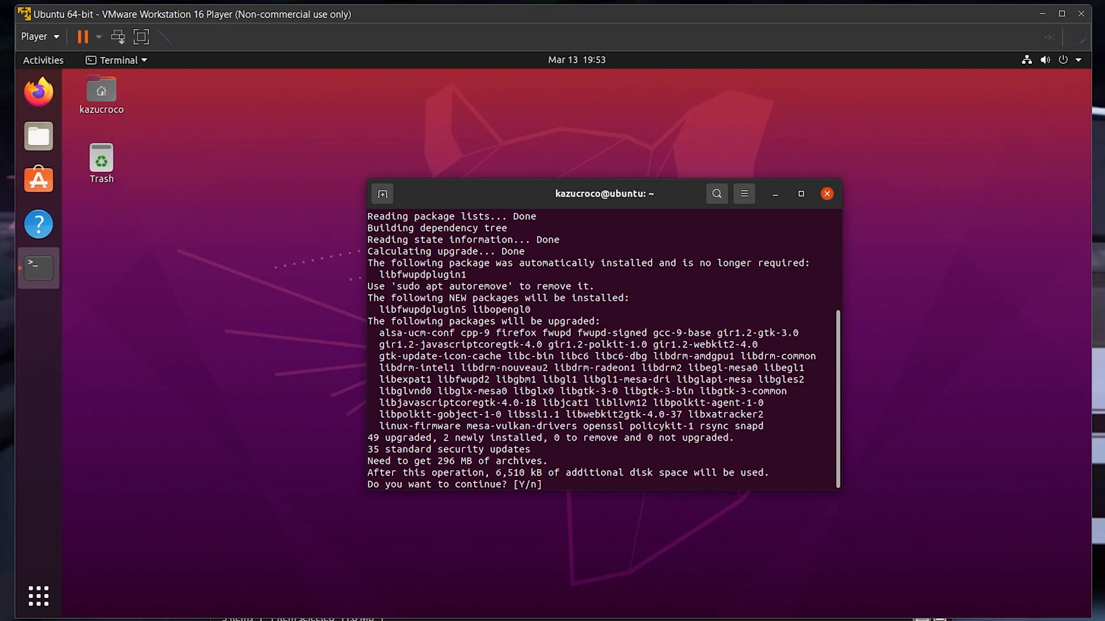
text(y)
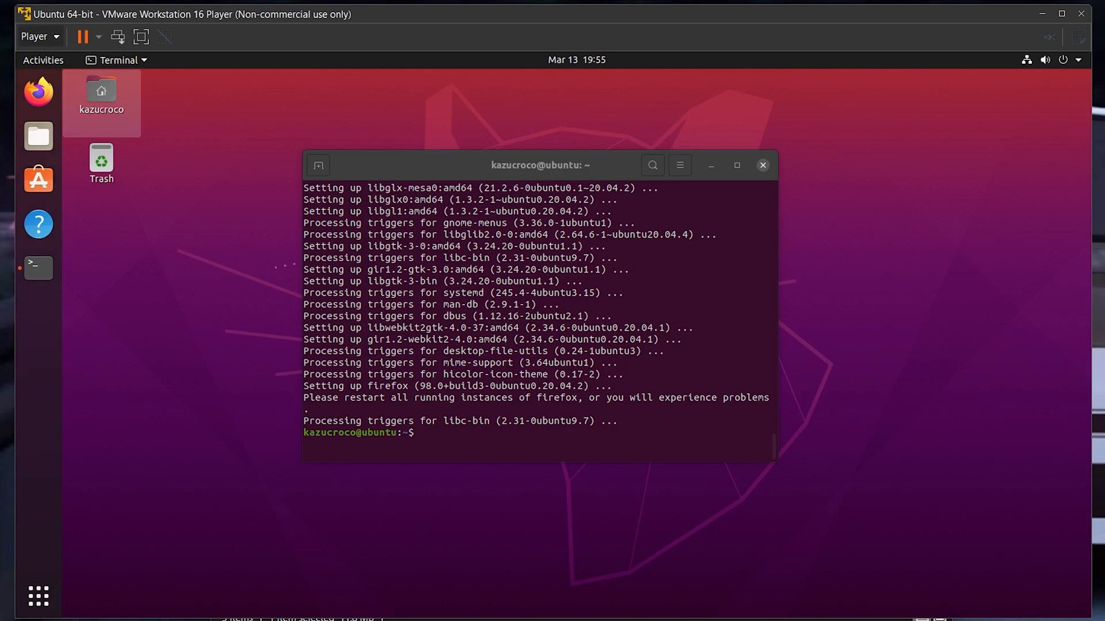
click(35, 35)
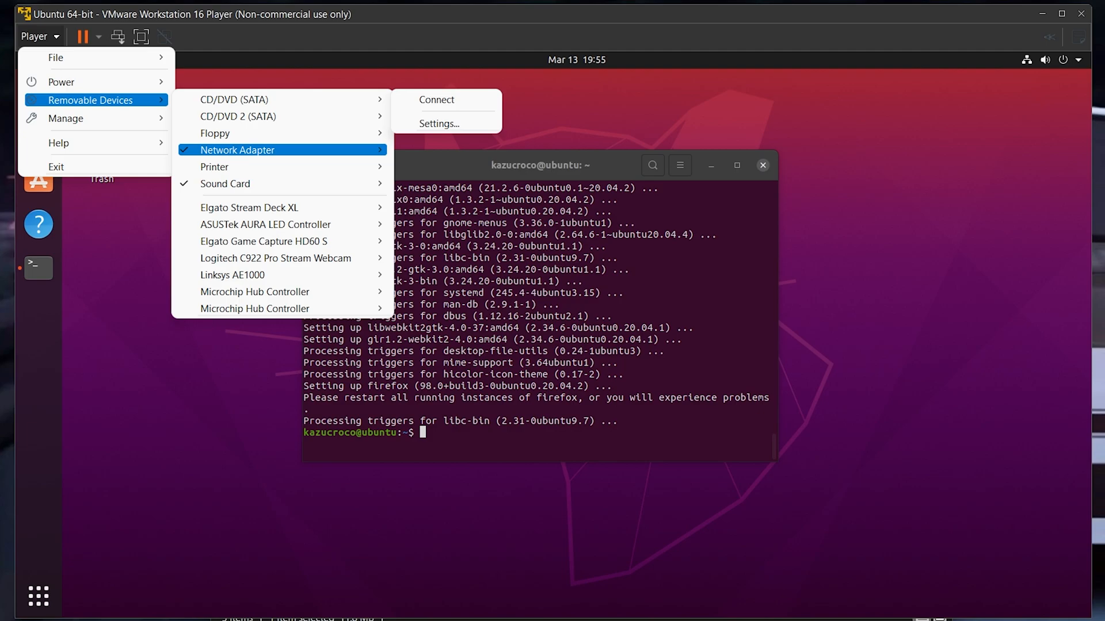
mouse_move(233, 275)
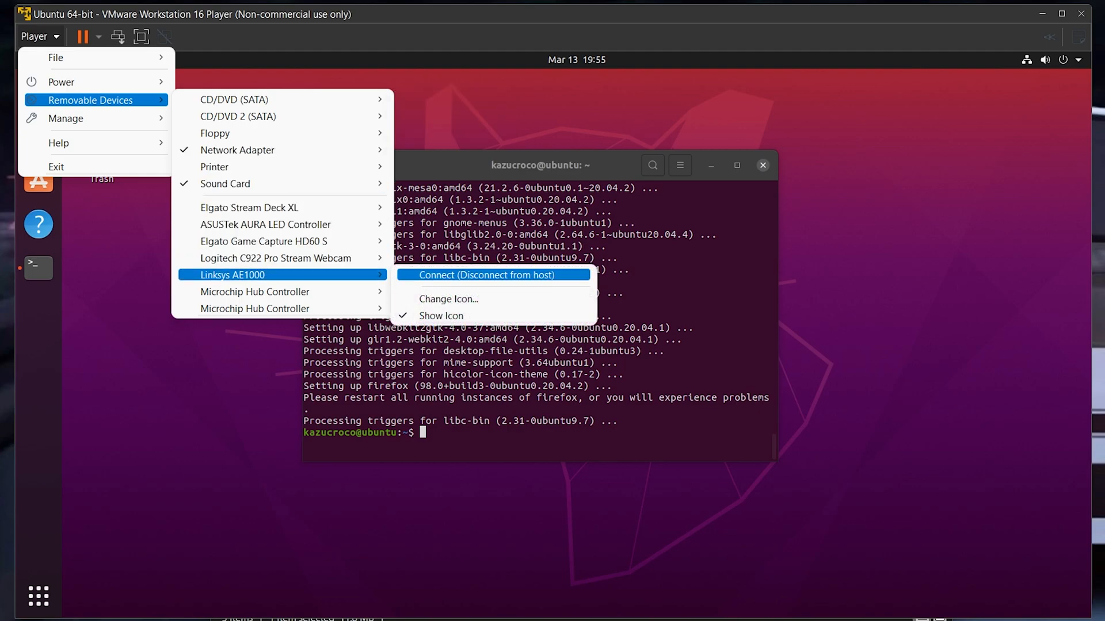
Step: Connect the Linksys AE1000 to the VM, install curl, and type the drc-sim install-script command
click(1045, 60)
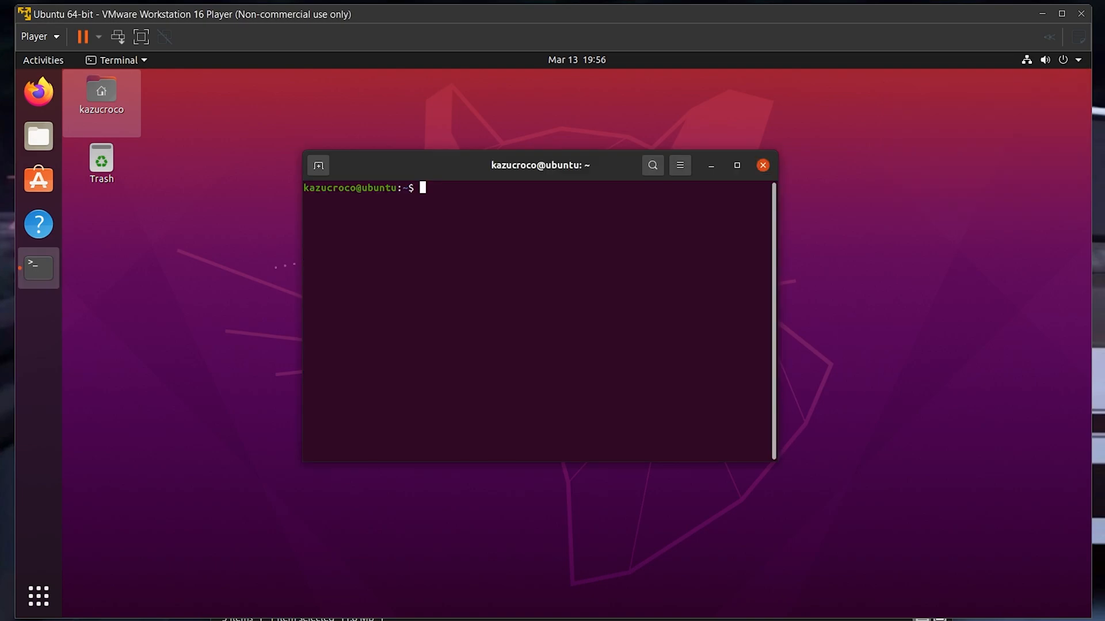
text(sudo apt install curl)
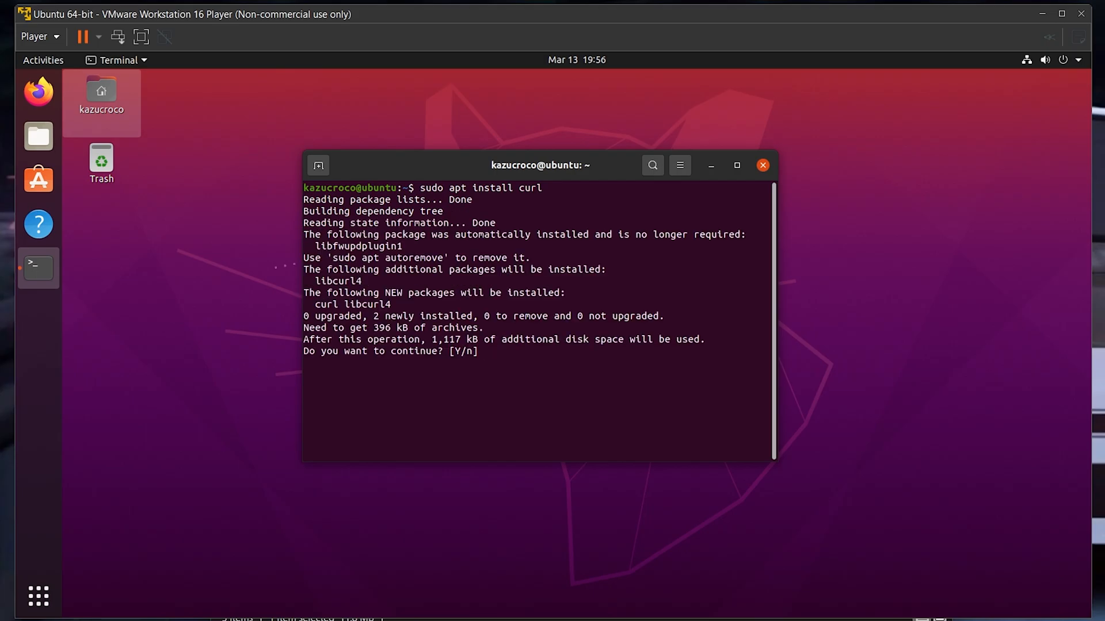
text(y)
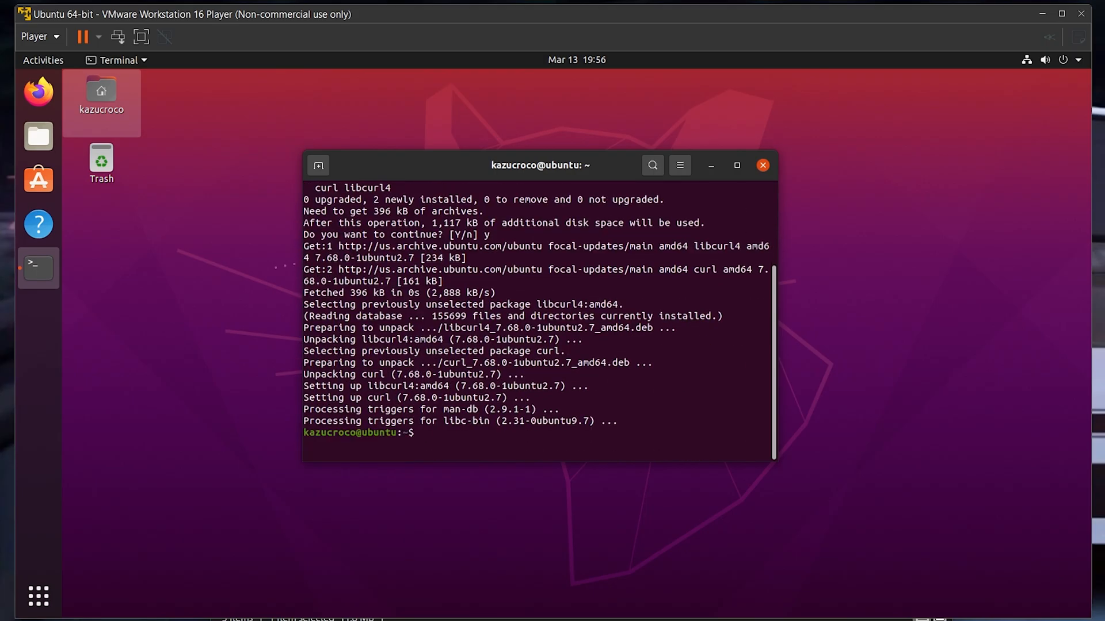
text(curl -s https://raw.githubusercontent.com/rolandoislas/drc-sim/develop/install.sh | sudo bash -s develop)
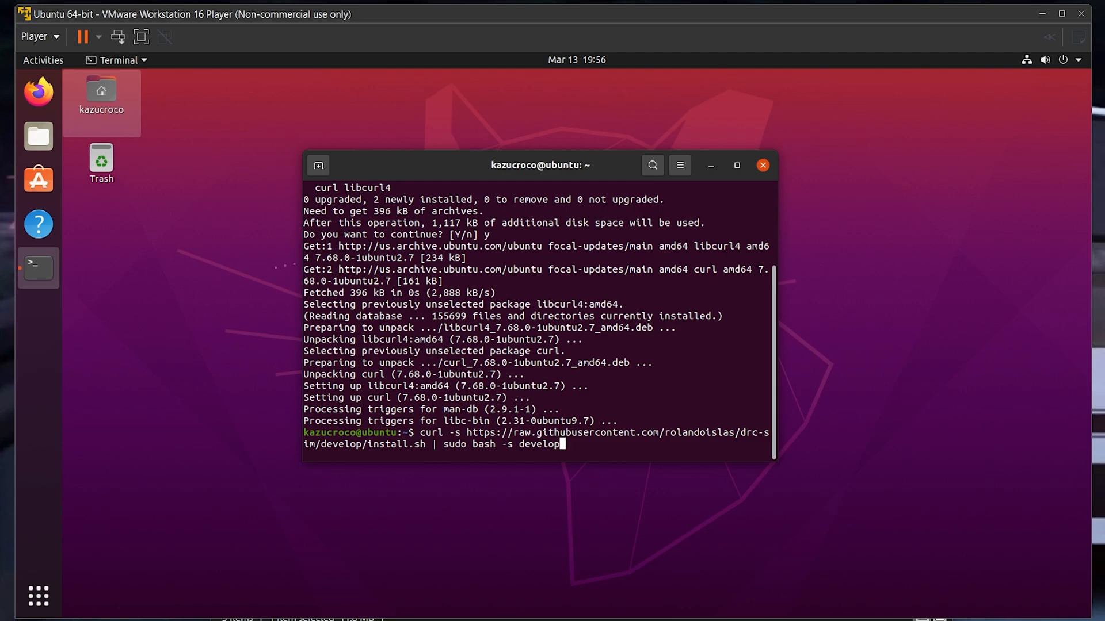
Step: Finish the drc-sim install script, then launch drc-sim-backend with sudo
key(Return)
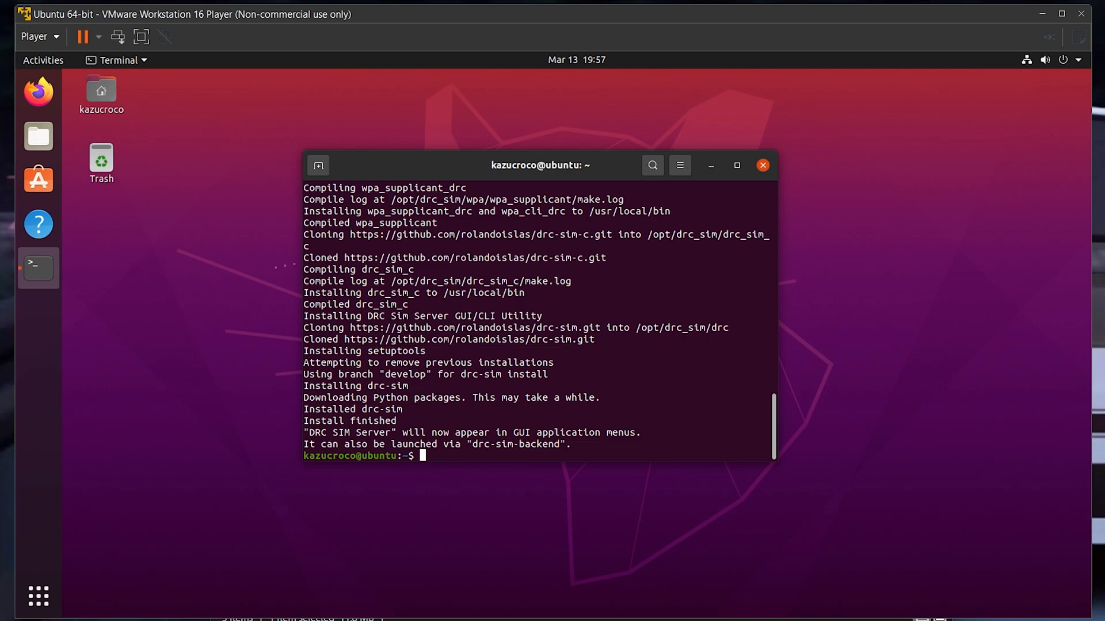
text(sudo)
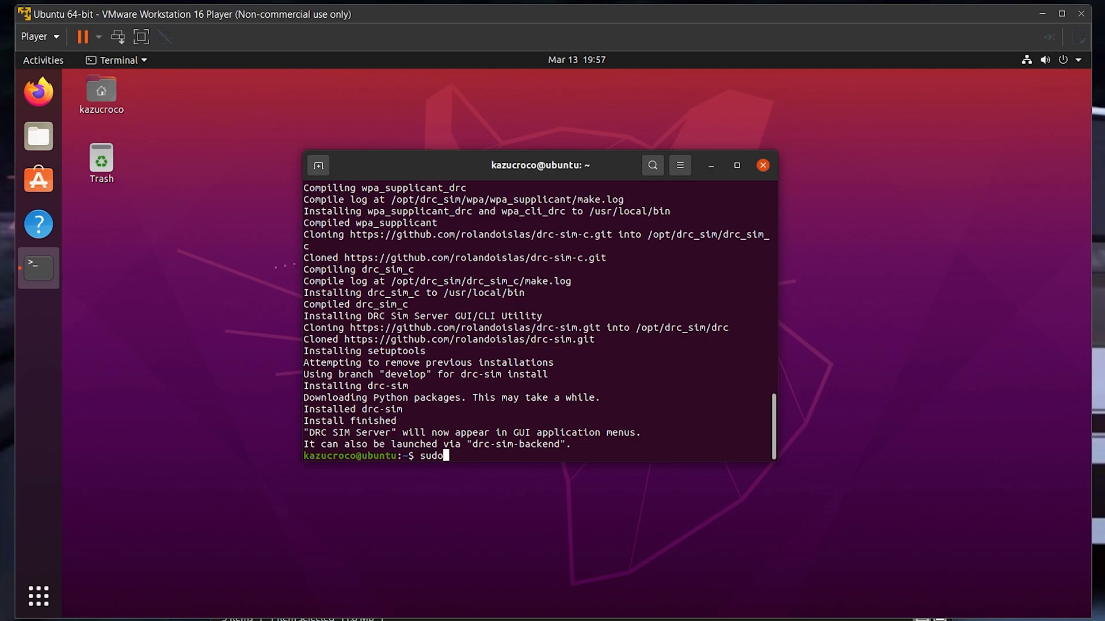
text(drc-sim-backend)
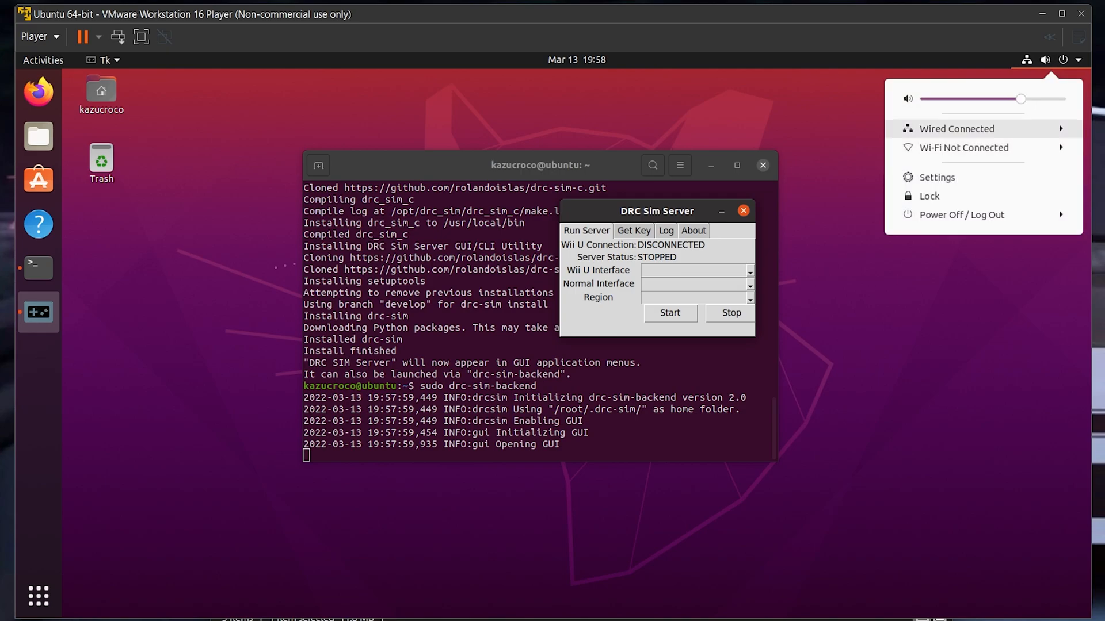
mouse_move(963, 147)
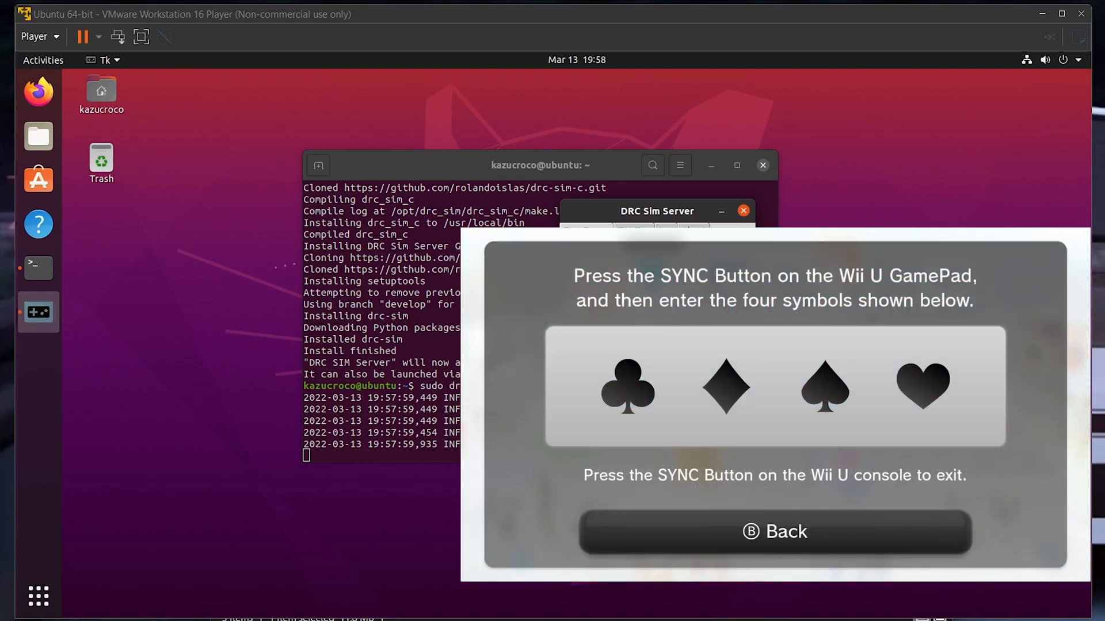
Step: Select the wlx98fc11d16e3d interface and enter the Wii U's four-symbol pairing key
click(773, 531)
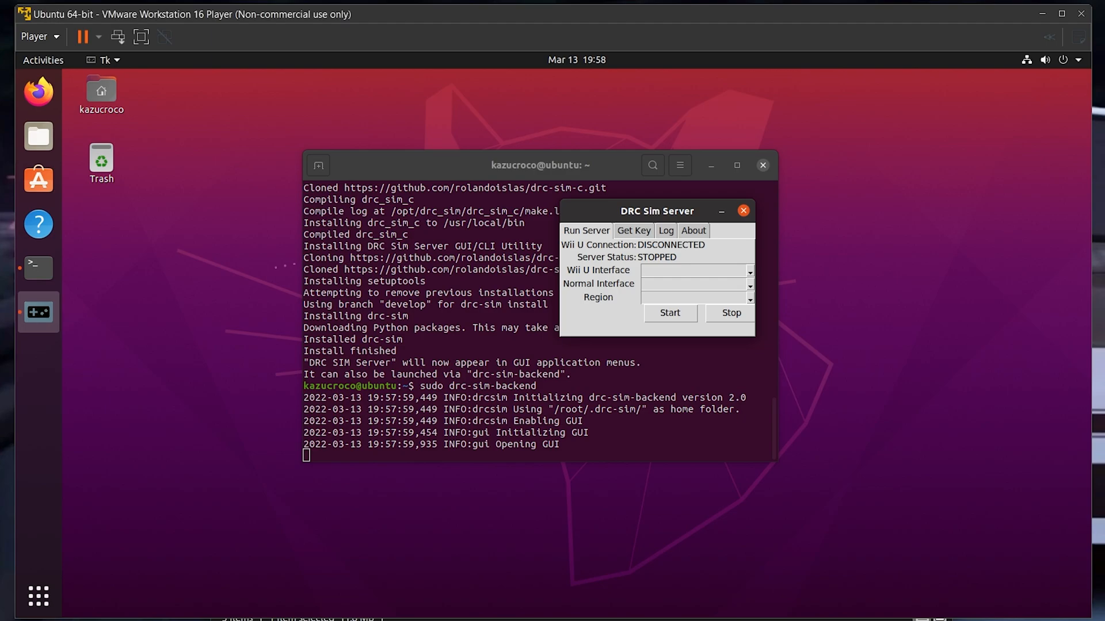
click(632, 230)
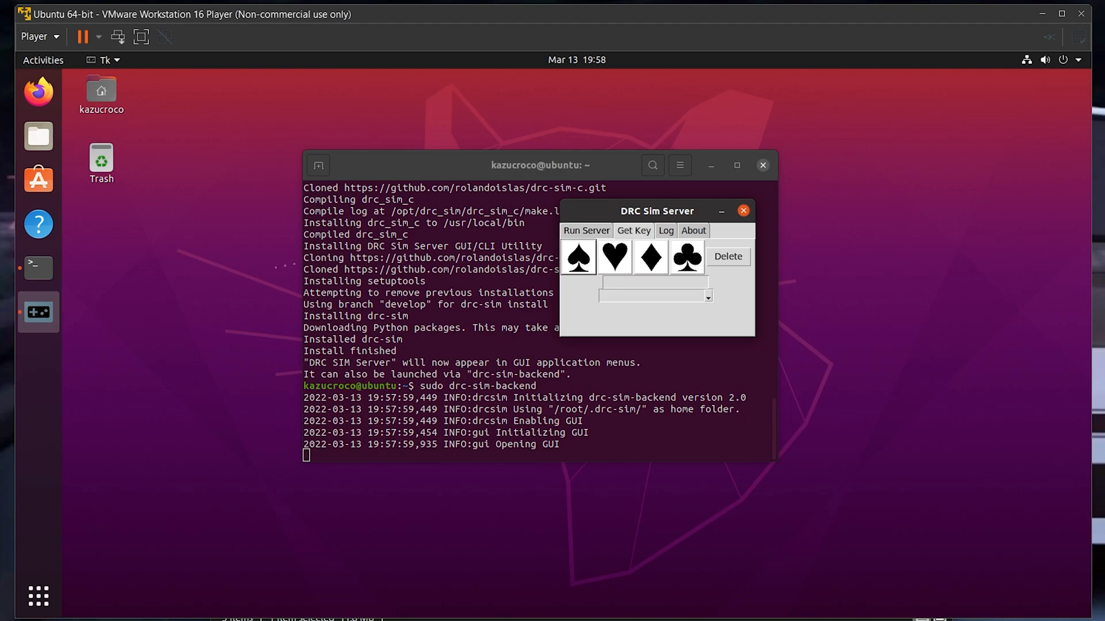
click(585, 230)
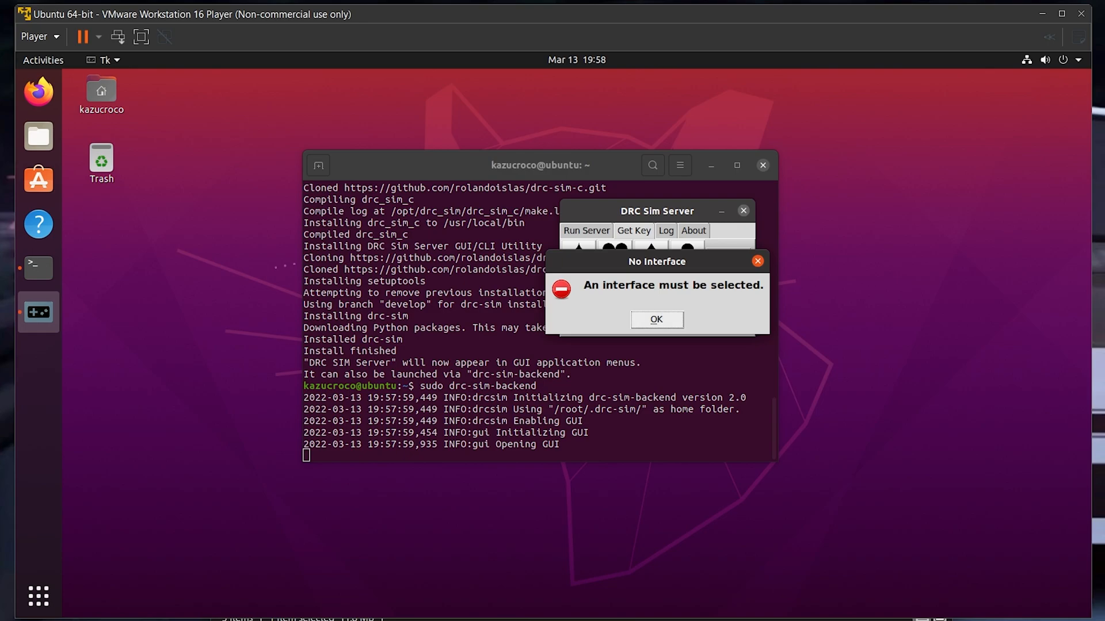
click(656, 319)
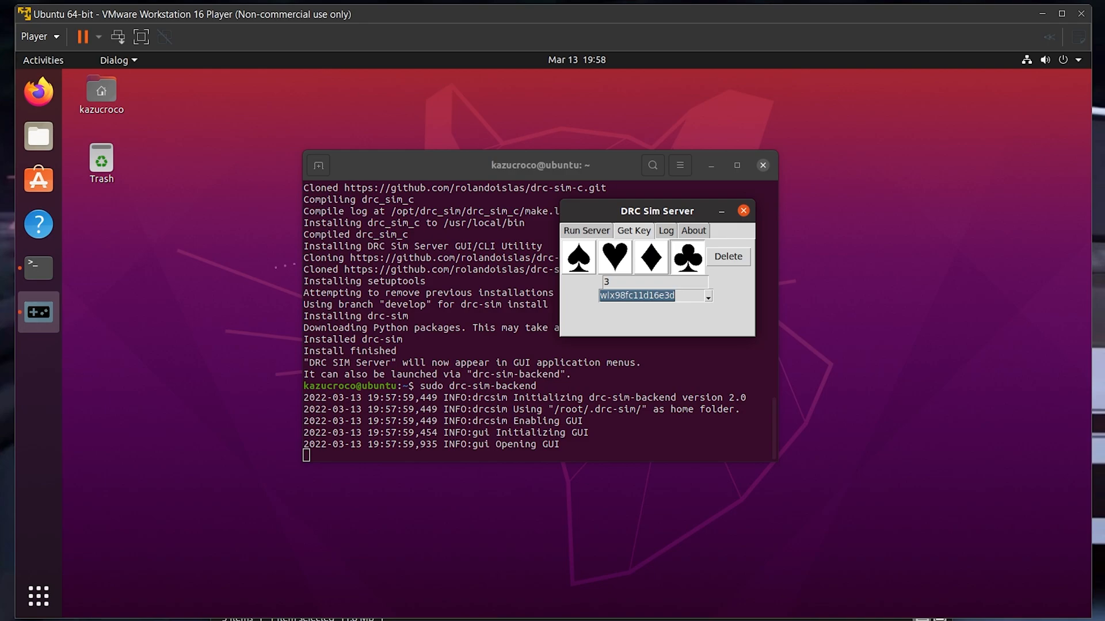
click(649, 257)
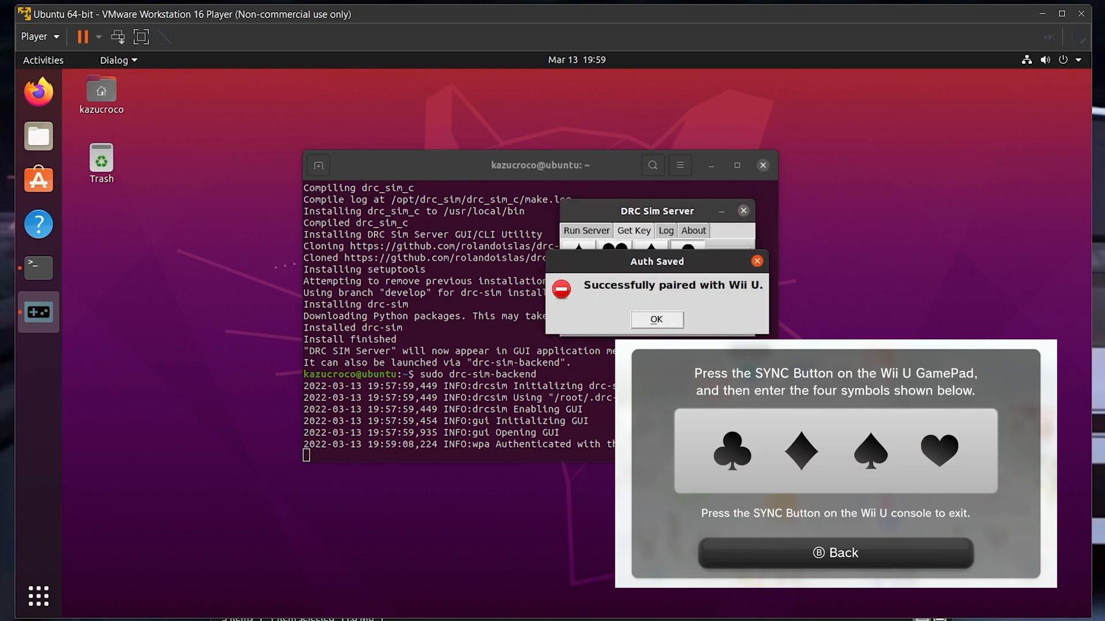
click(656, 319)
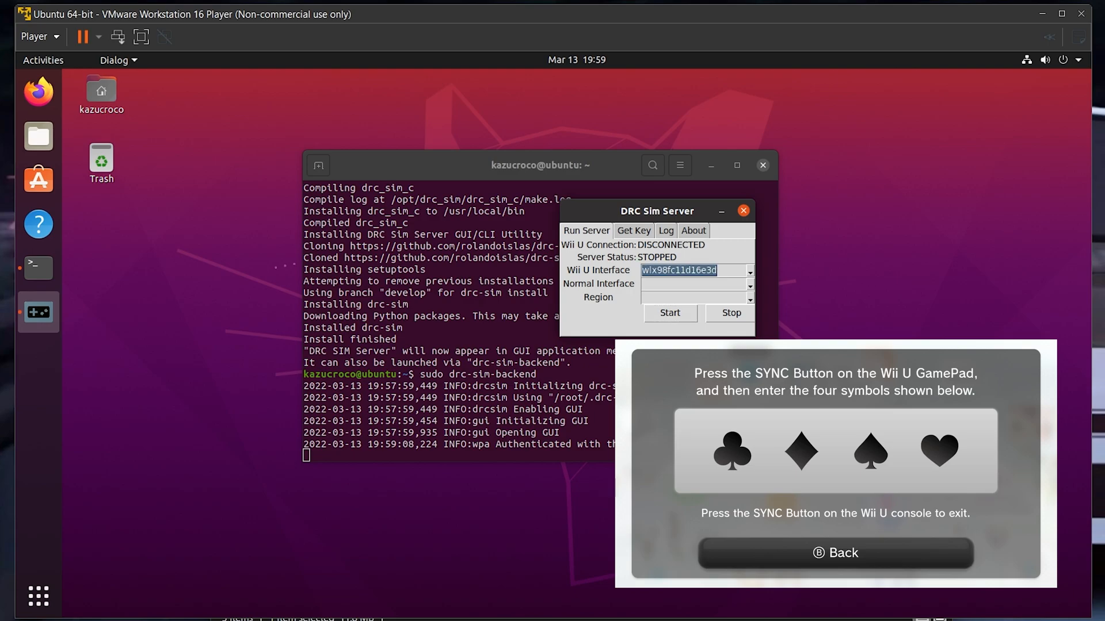
Step: Start the server with ens33 as normal interface and region NA
click(750, 285)
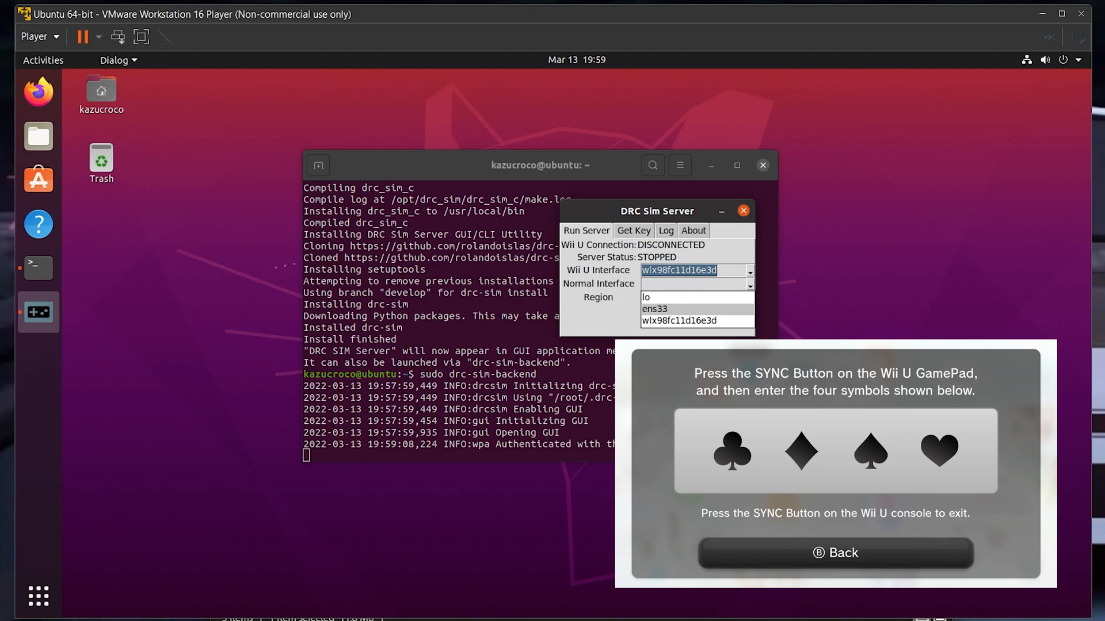
click(653, 308)
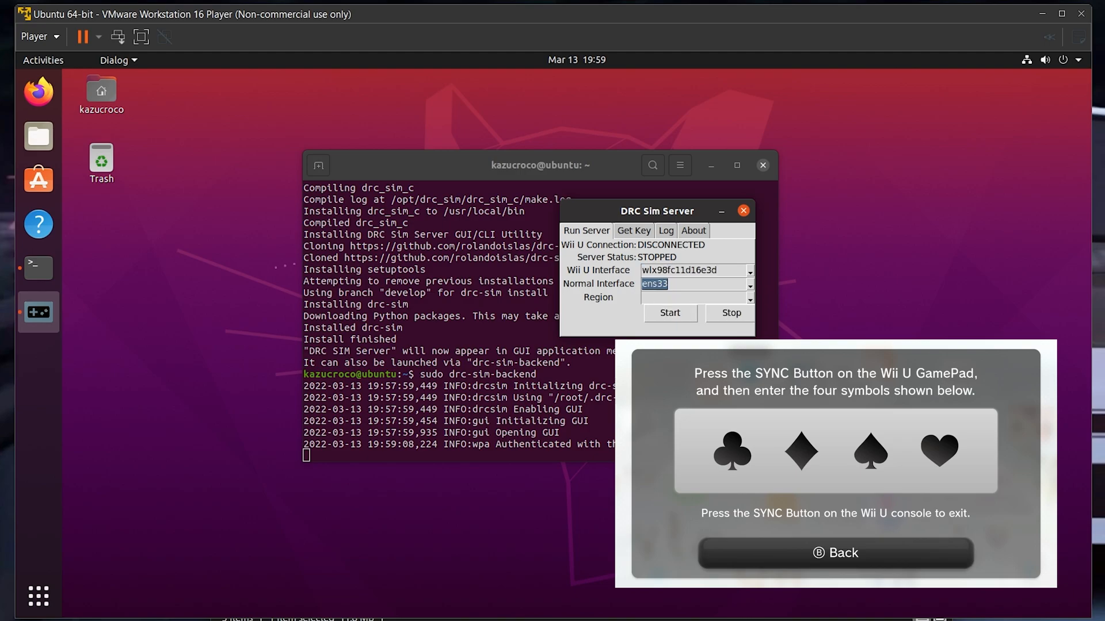
click(749, 297)
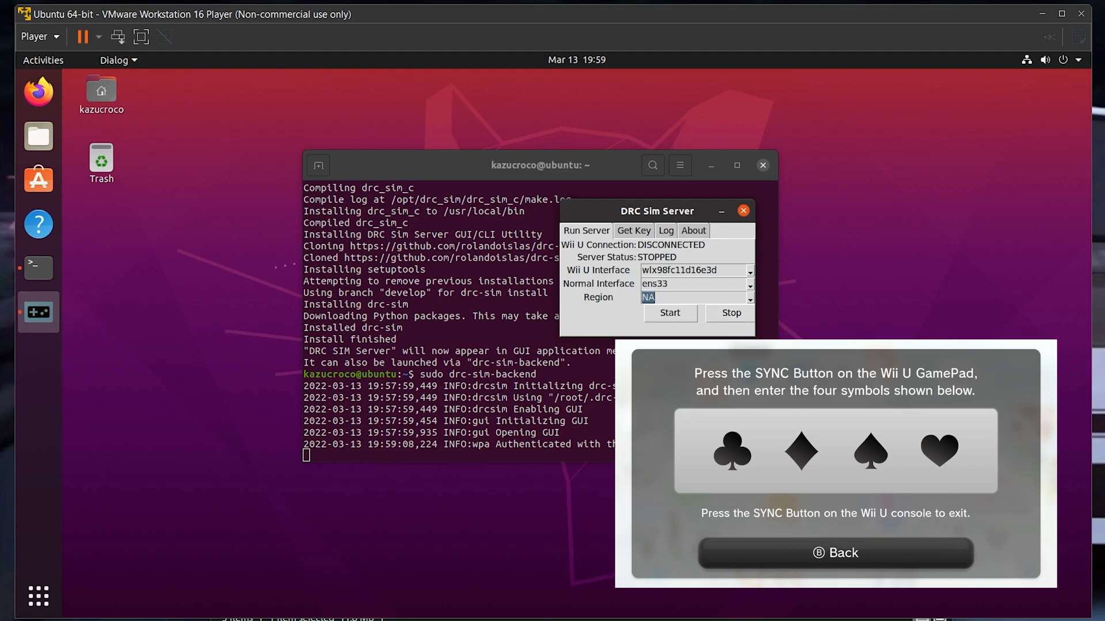
click(669, 314)
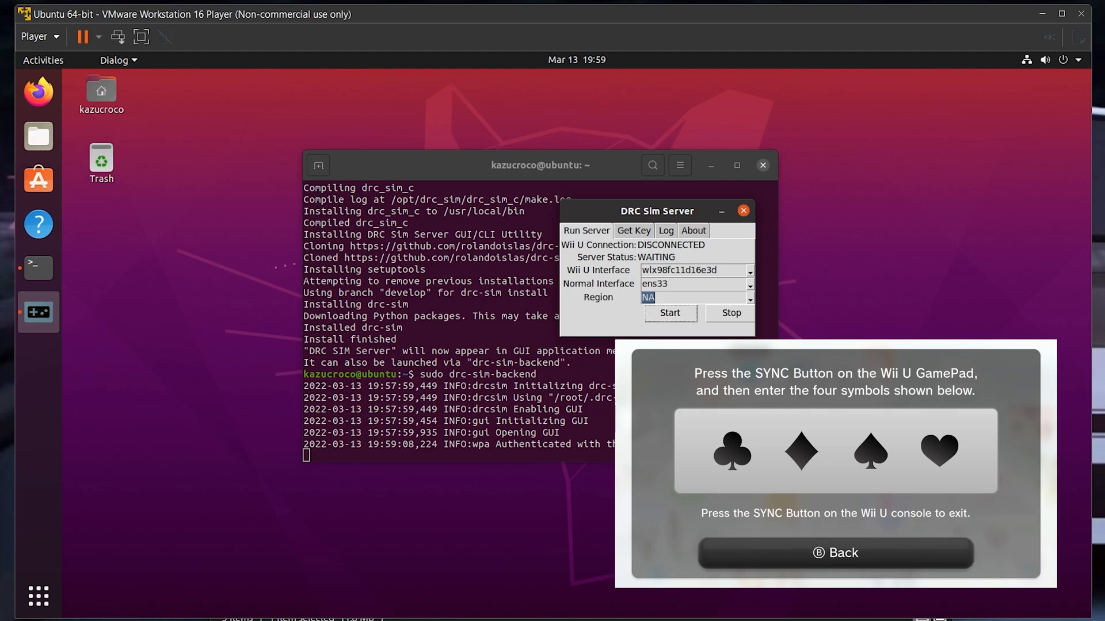
click(669, 313)
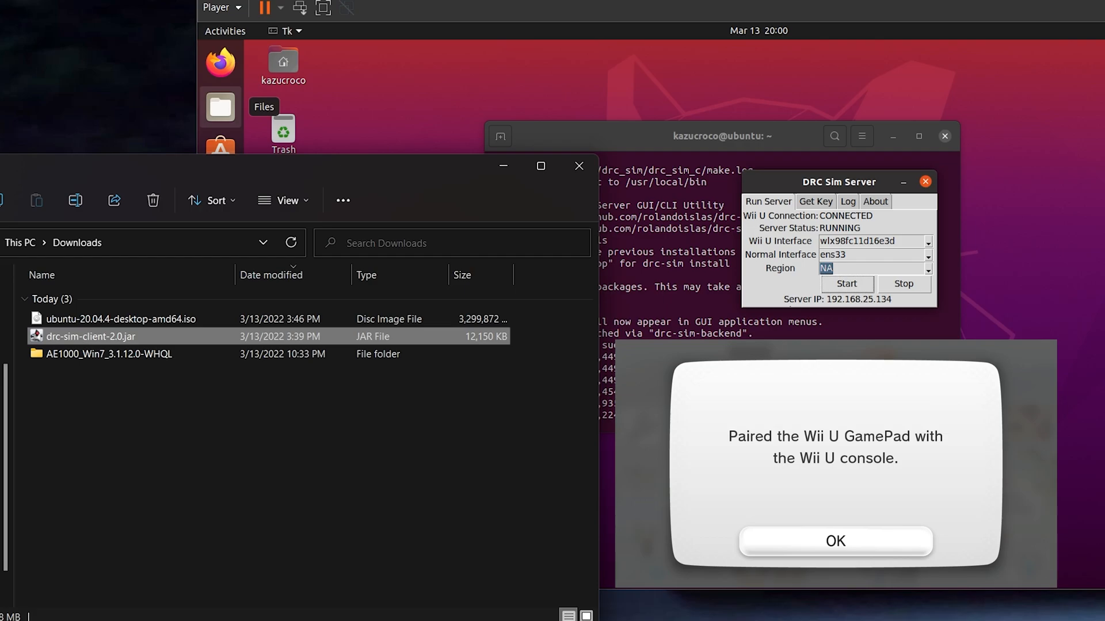
Step: Launch drc-sim-client-2.0.jar and change the server IP to 192.168.25.134
double_click(90, 336)
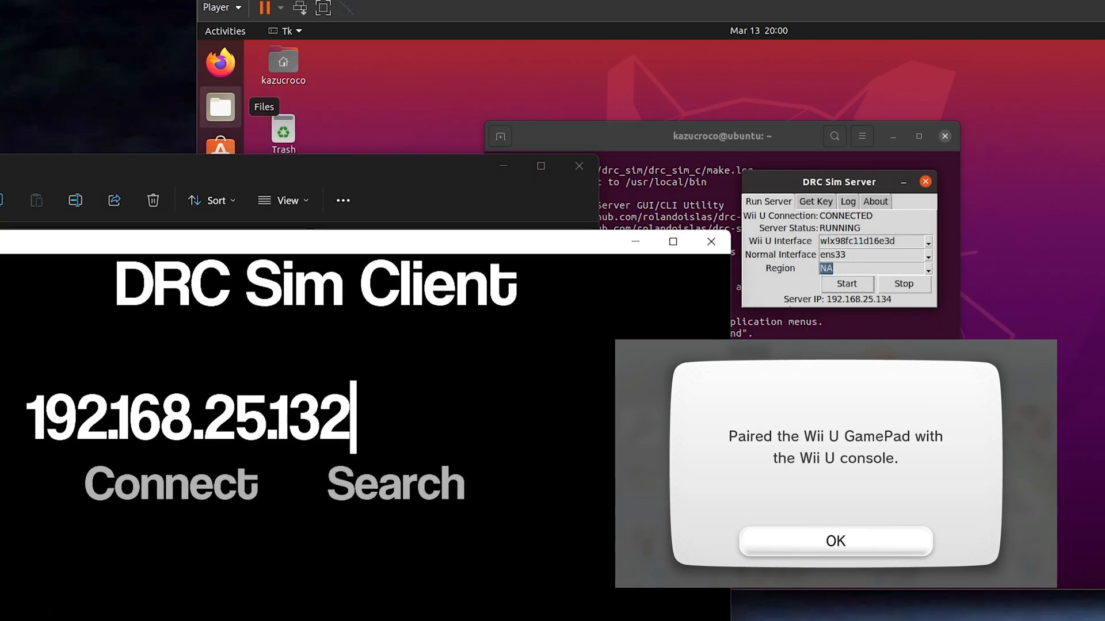
key(BackSpace)
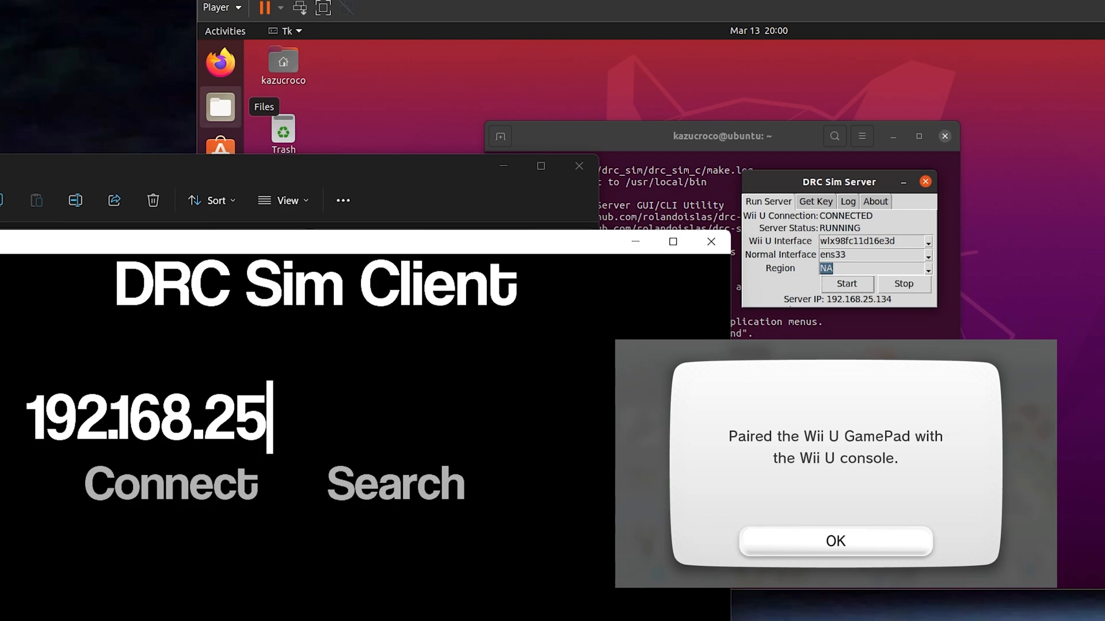
key(BackSpace)
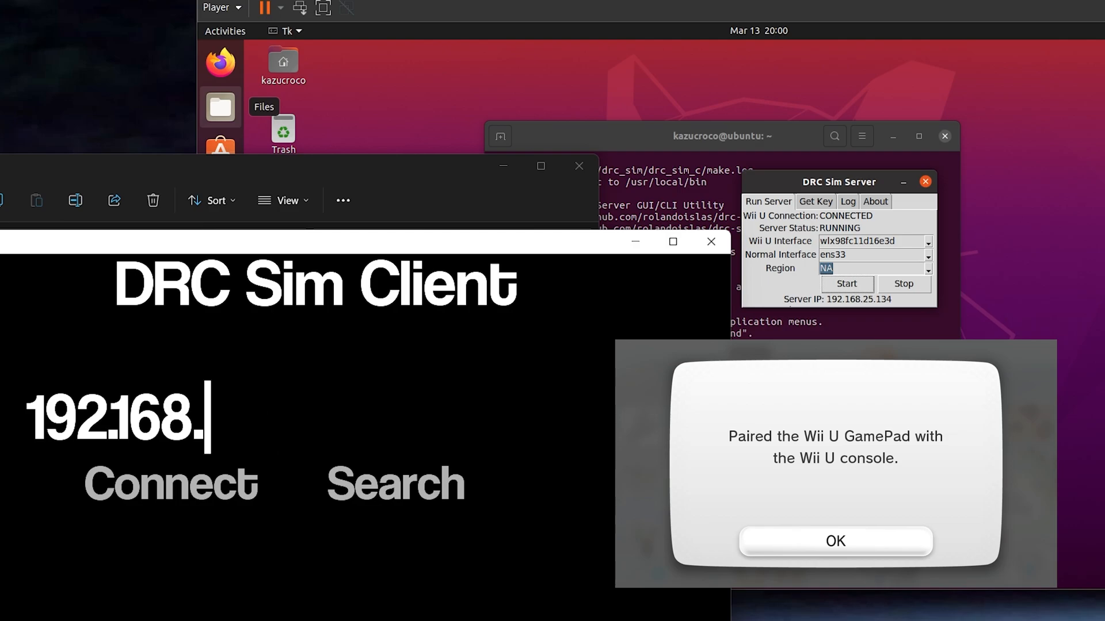
text(25.134)
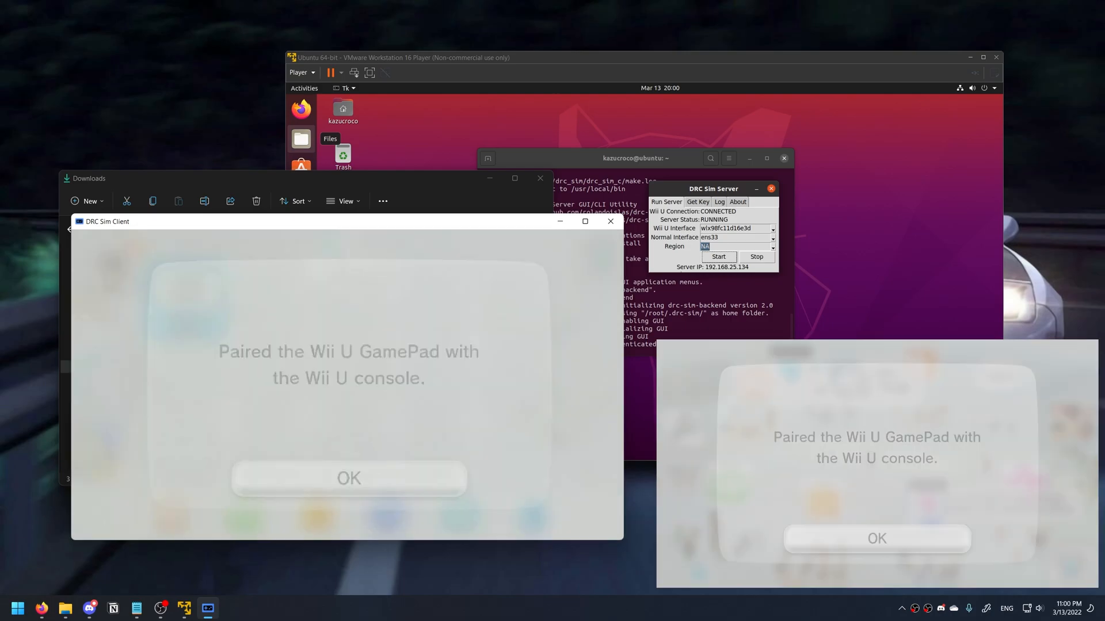
Step: Dismiss the GamePad pairing message and launch System Config Tool from the Wii U Menu
click(348, 477)
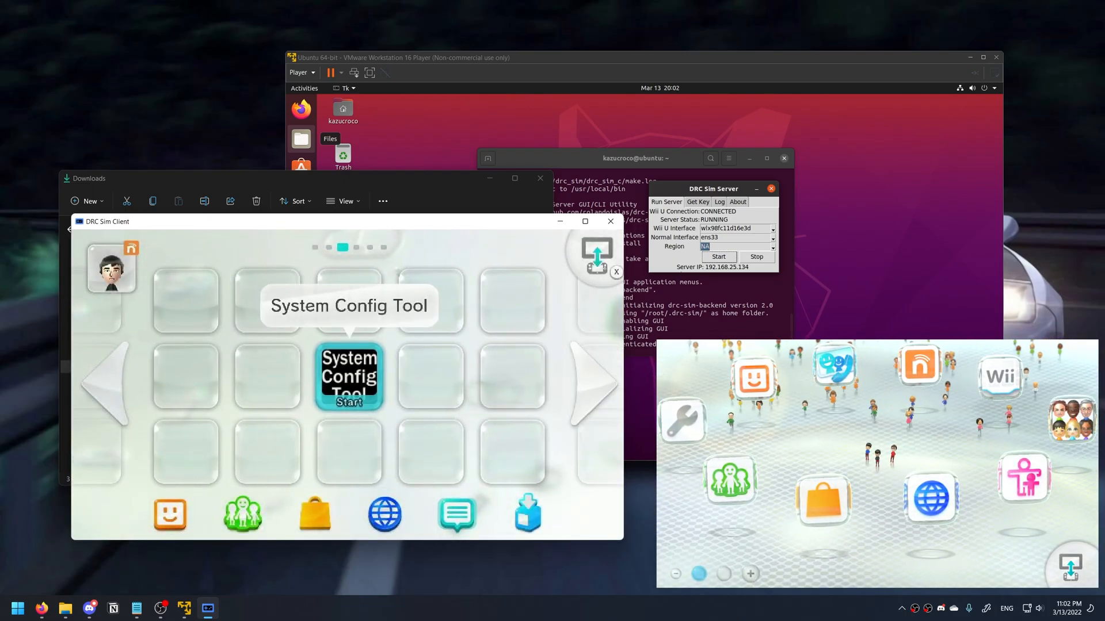
click(349, 377)
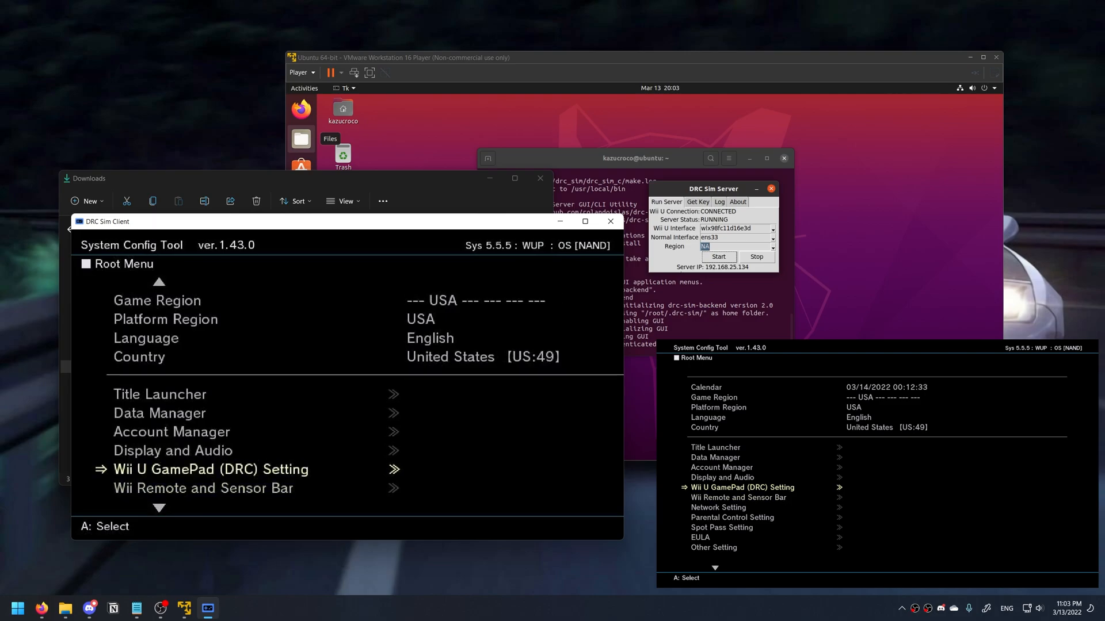
Step: Exit System Config Tool back to the Wii U Menu game grid
click(210, 470)
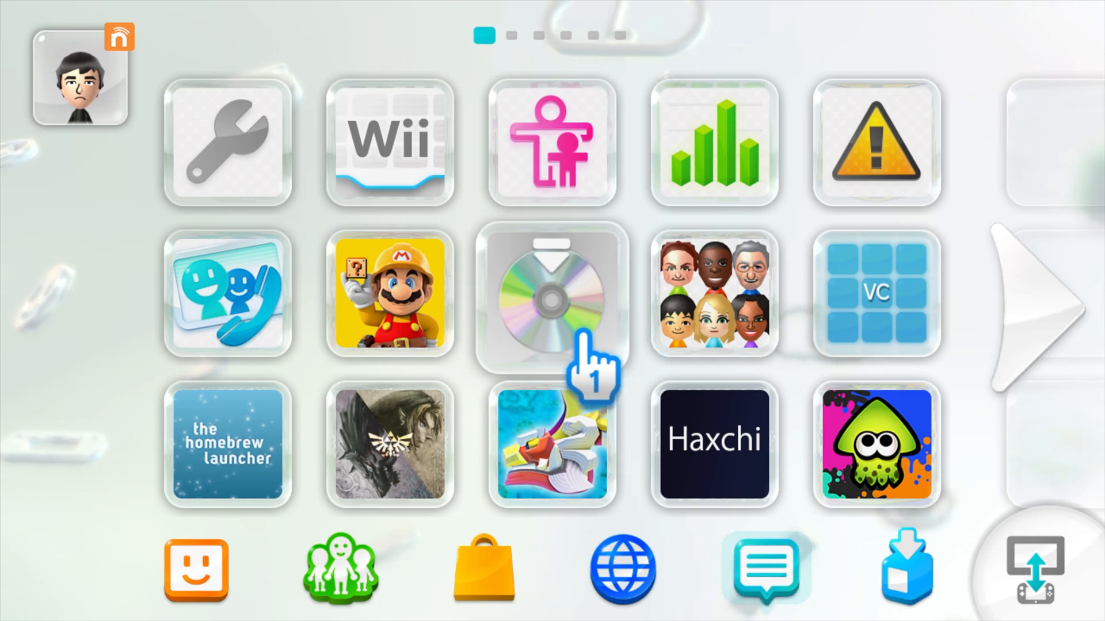
mouse_move(564, 394)
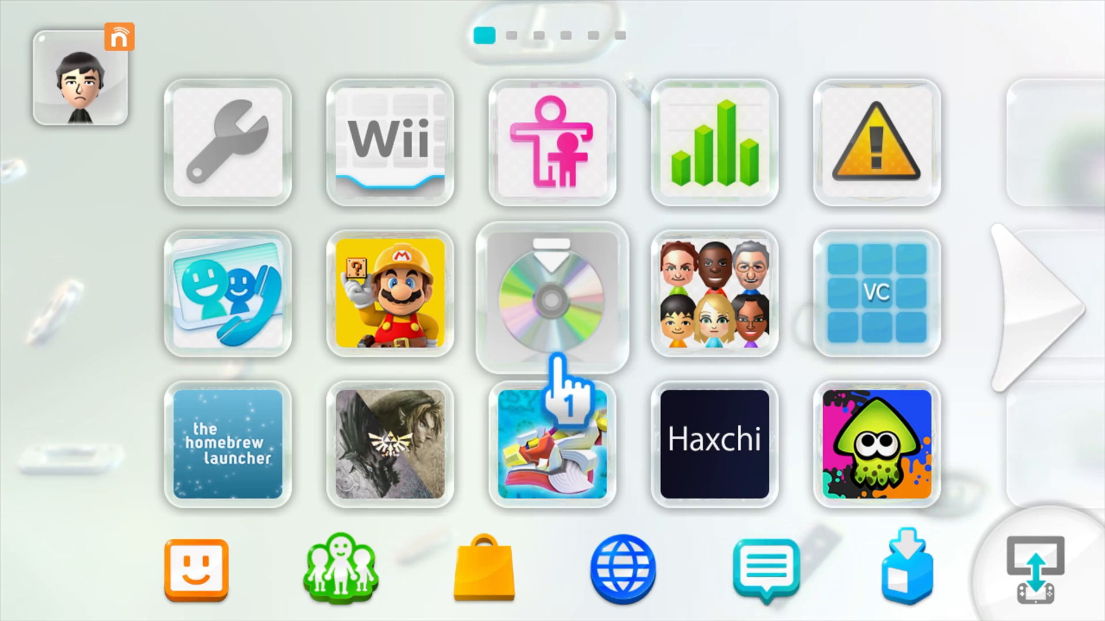